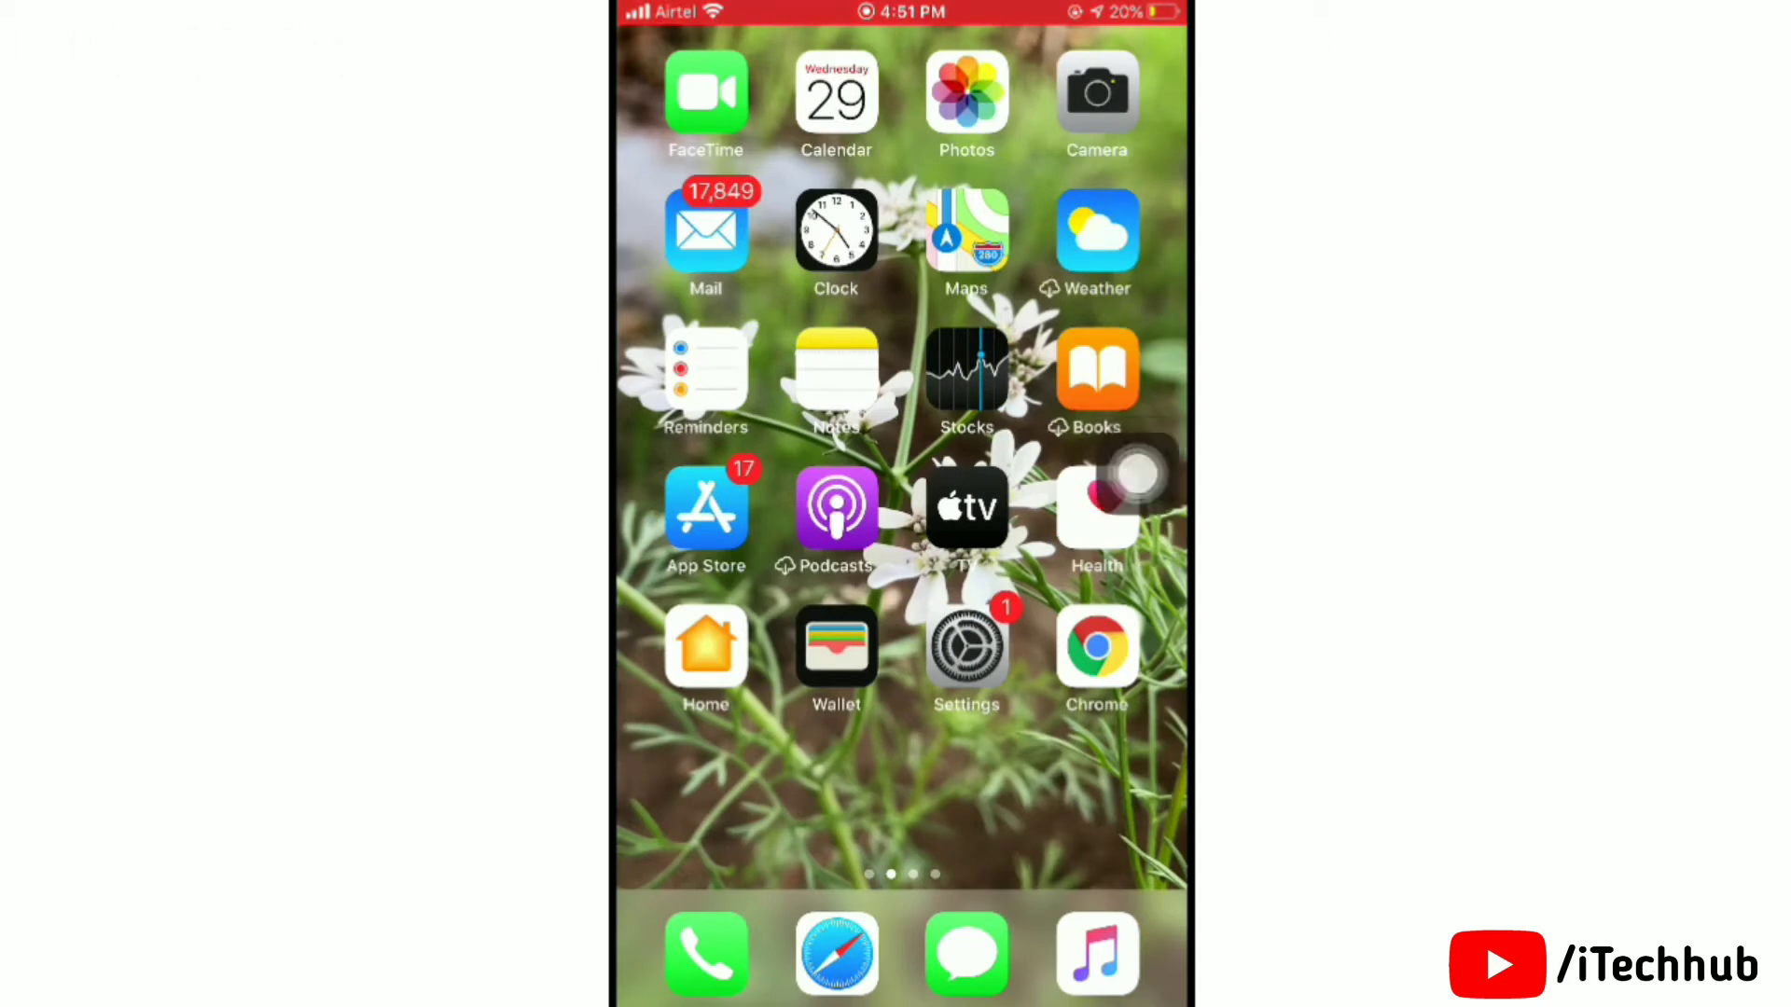
- Swipe to the second Home Screen page holding Files, YouTube, WhatsApp, Snapchat and Facebook
{"action": "scroll", "scroll_direction": "right", "scroll_amount": 3}
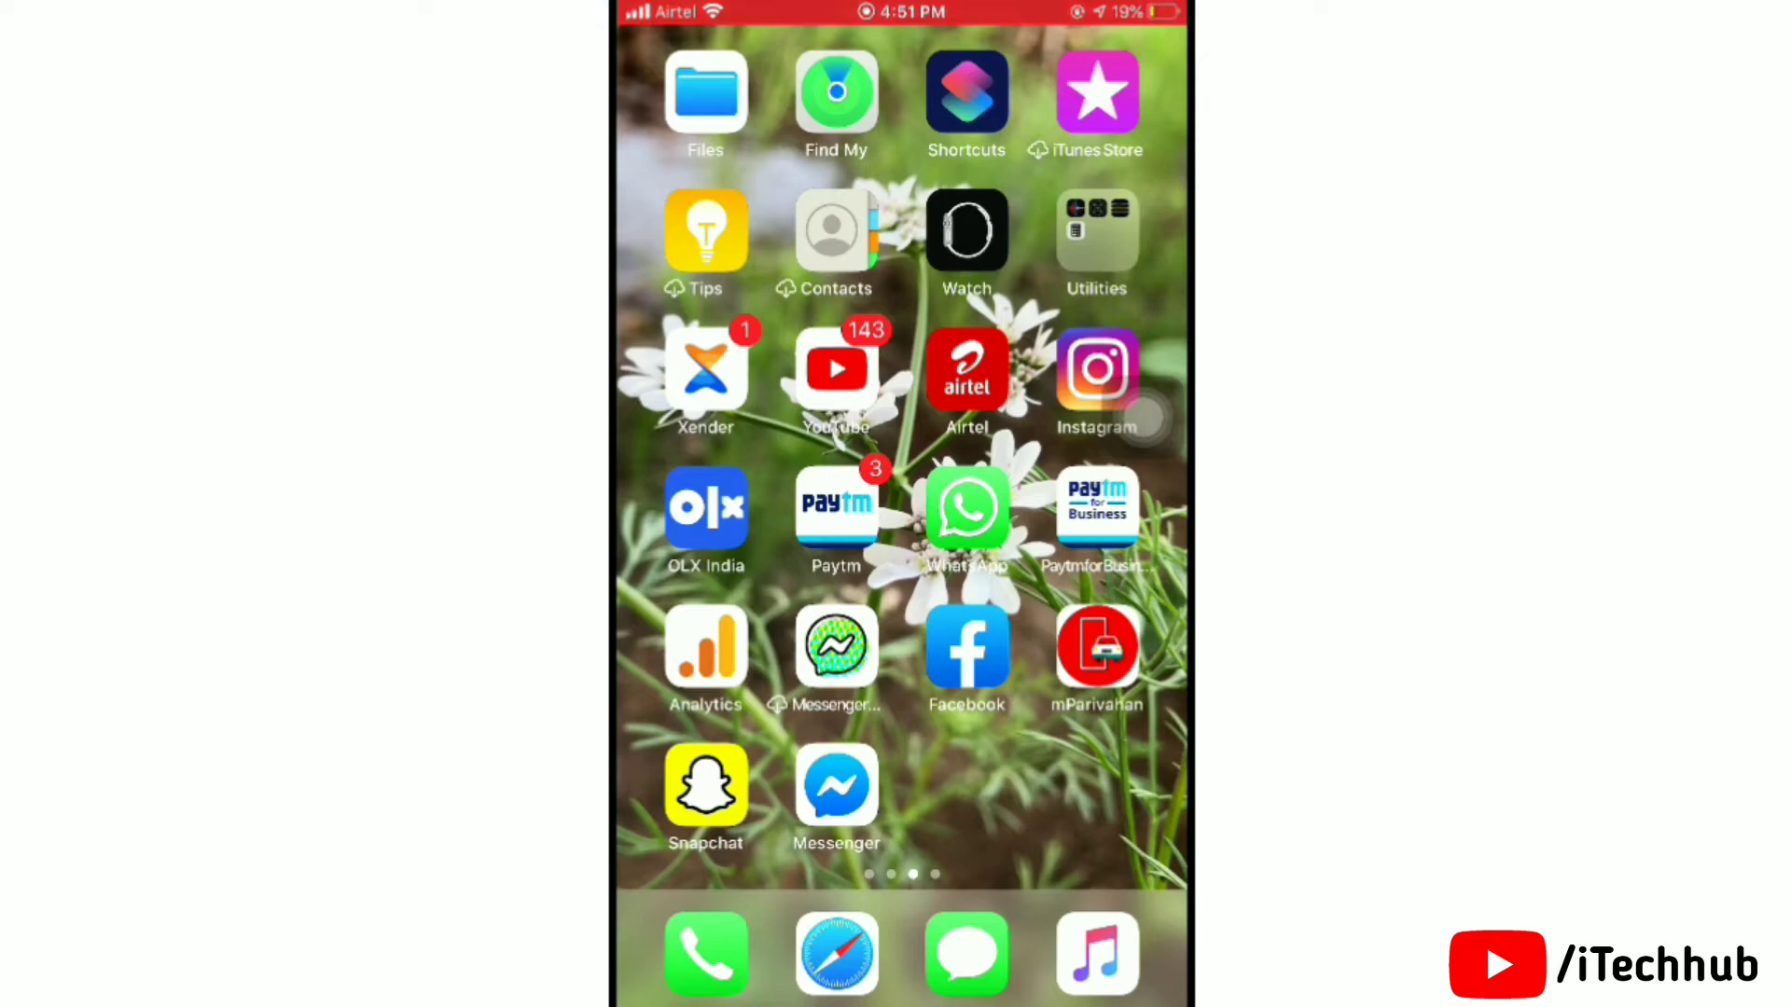
- Launch Facebook, browse the light-theme News Feed, then bring up the hamburger Menu page
{"action": "left_click", "coordinate": [965, 653]}
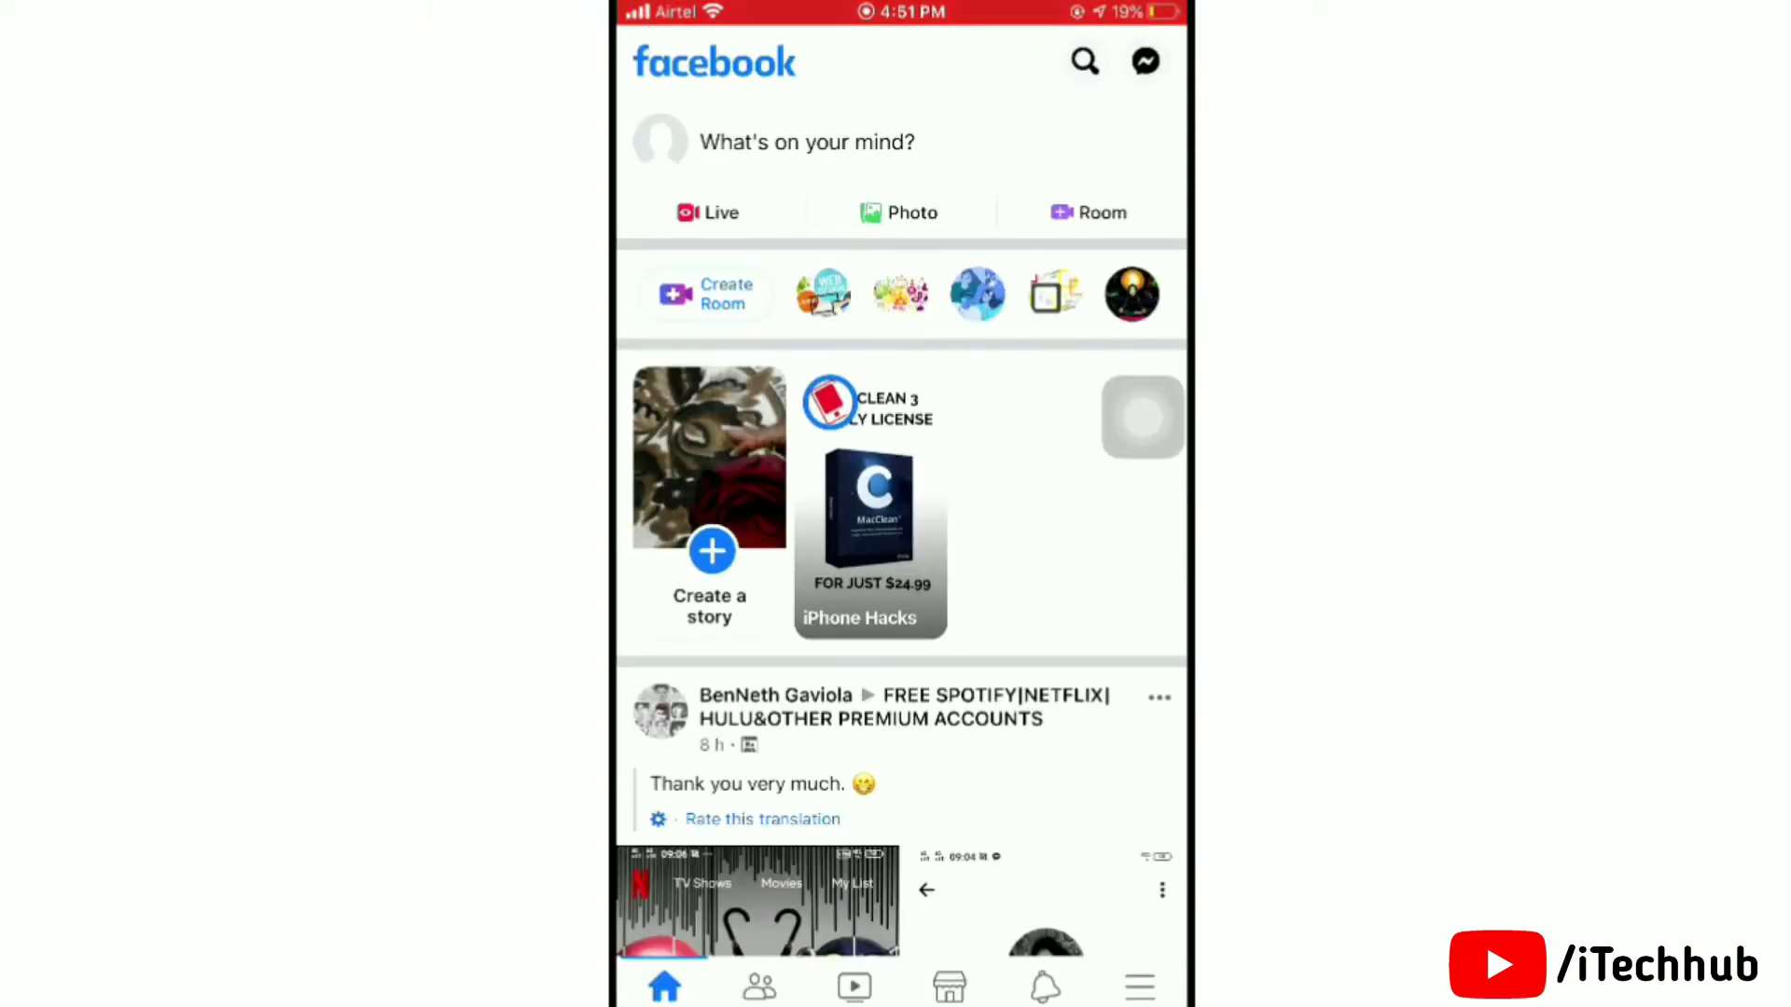
{"action": "scroll", "scroll_direction": "down", "scroll_amount": 3}
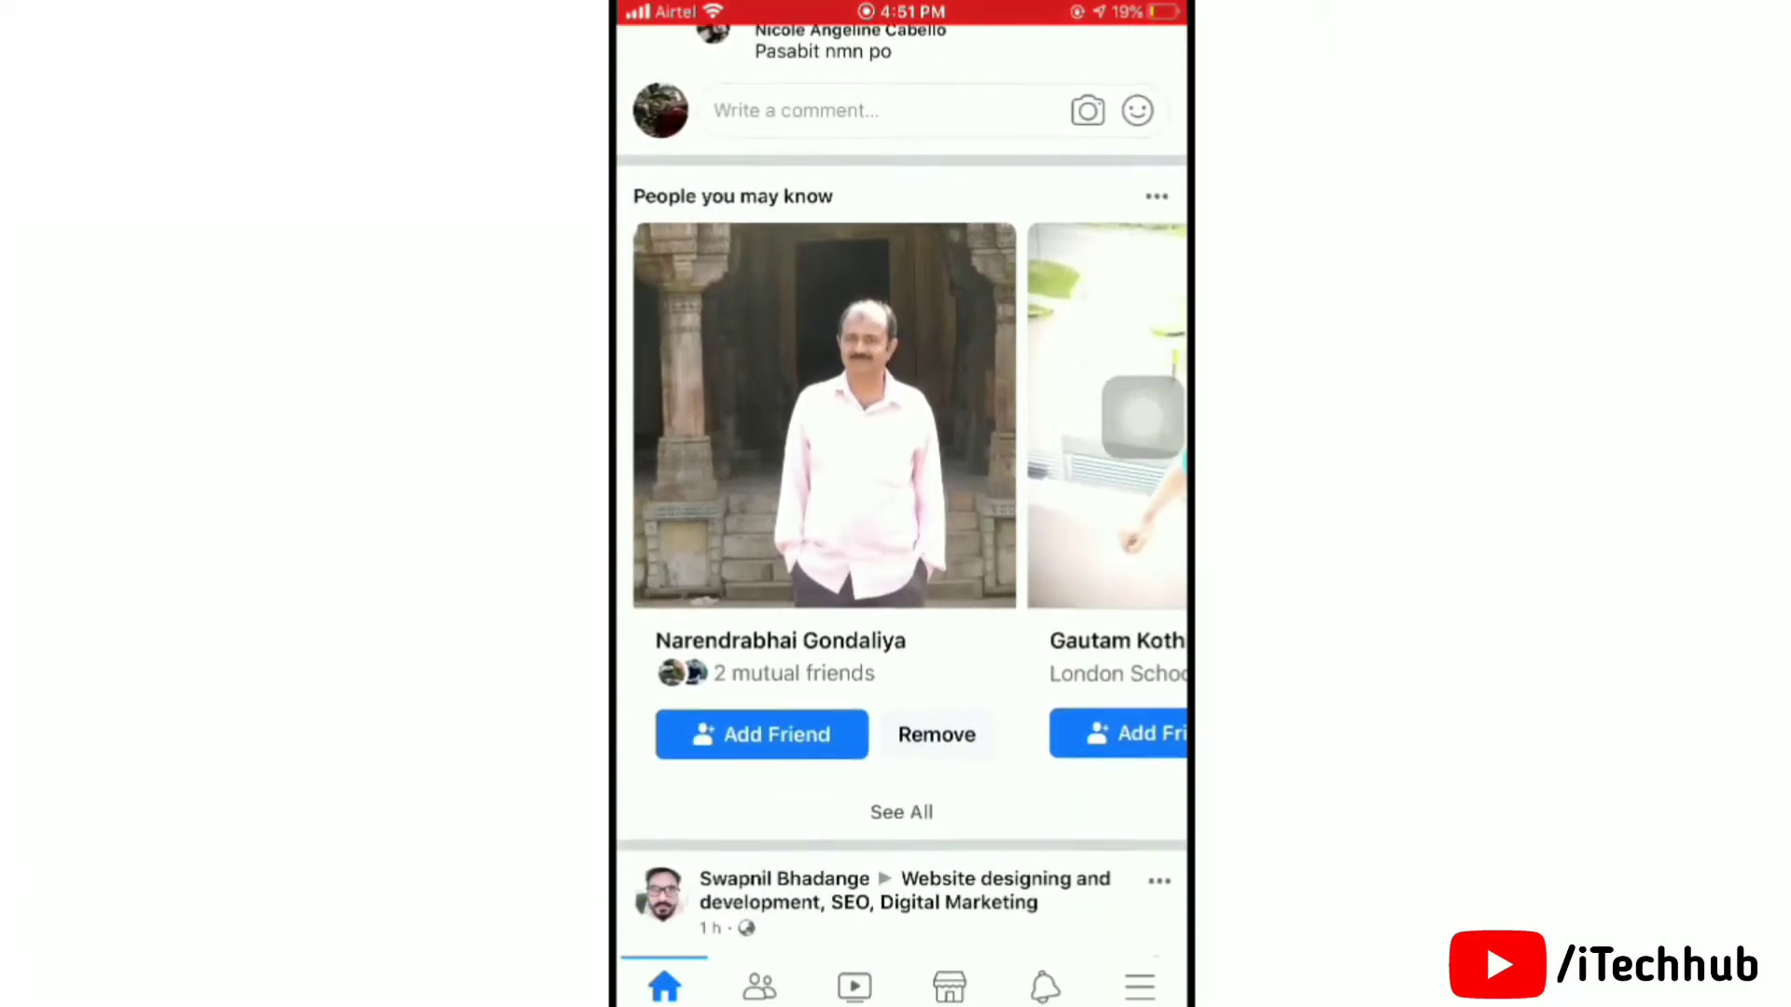
{"action": "scroll", "scroll_direction": "down", "scroll_amount": 3}
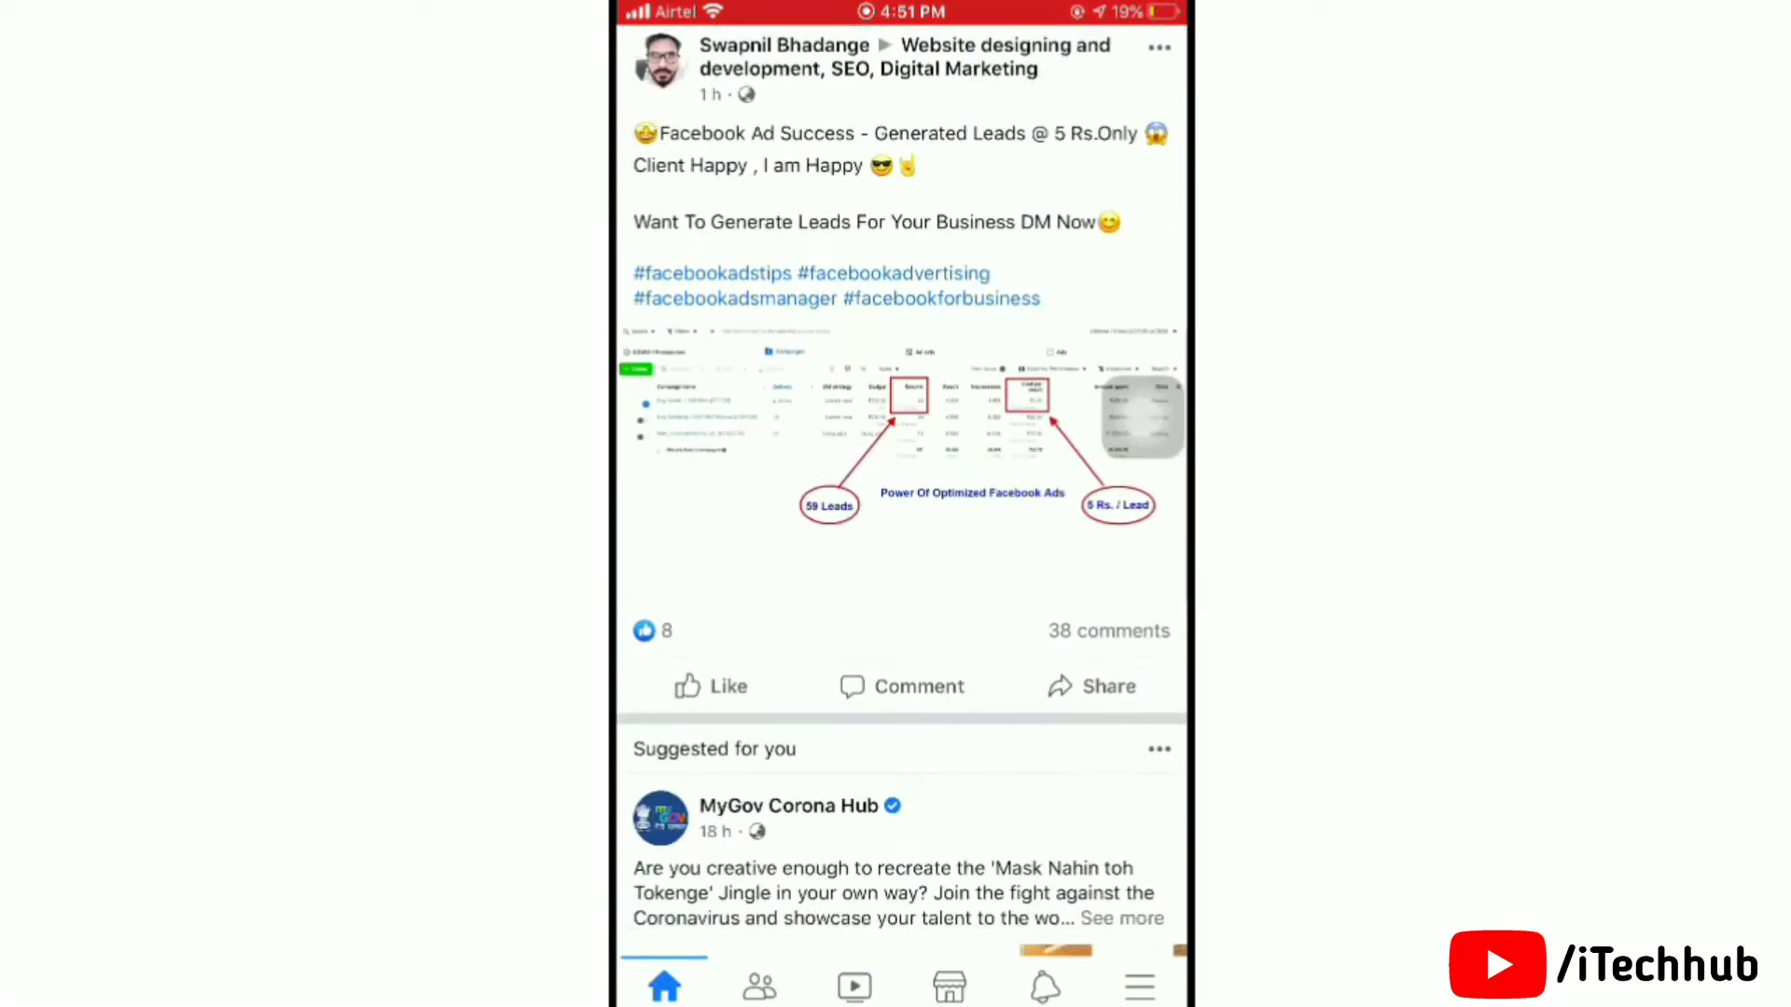
{"action": "scroll", "scroll_direction": "down", "scroll_amount": 3}
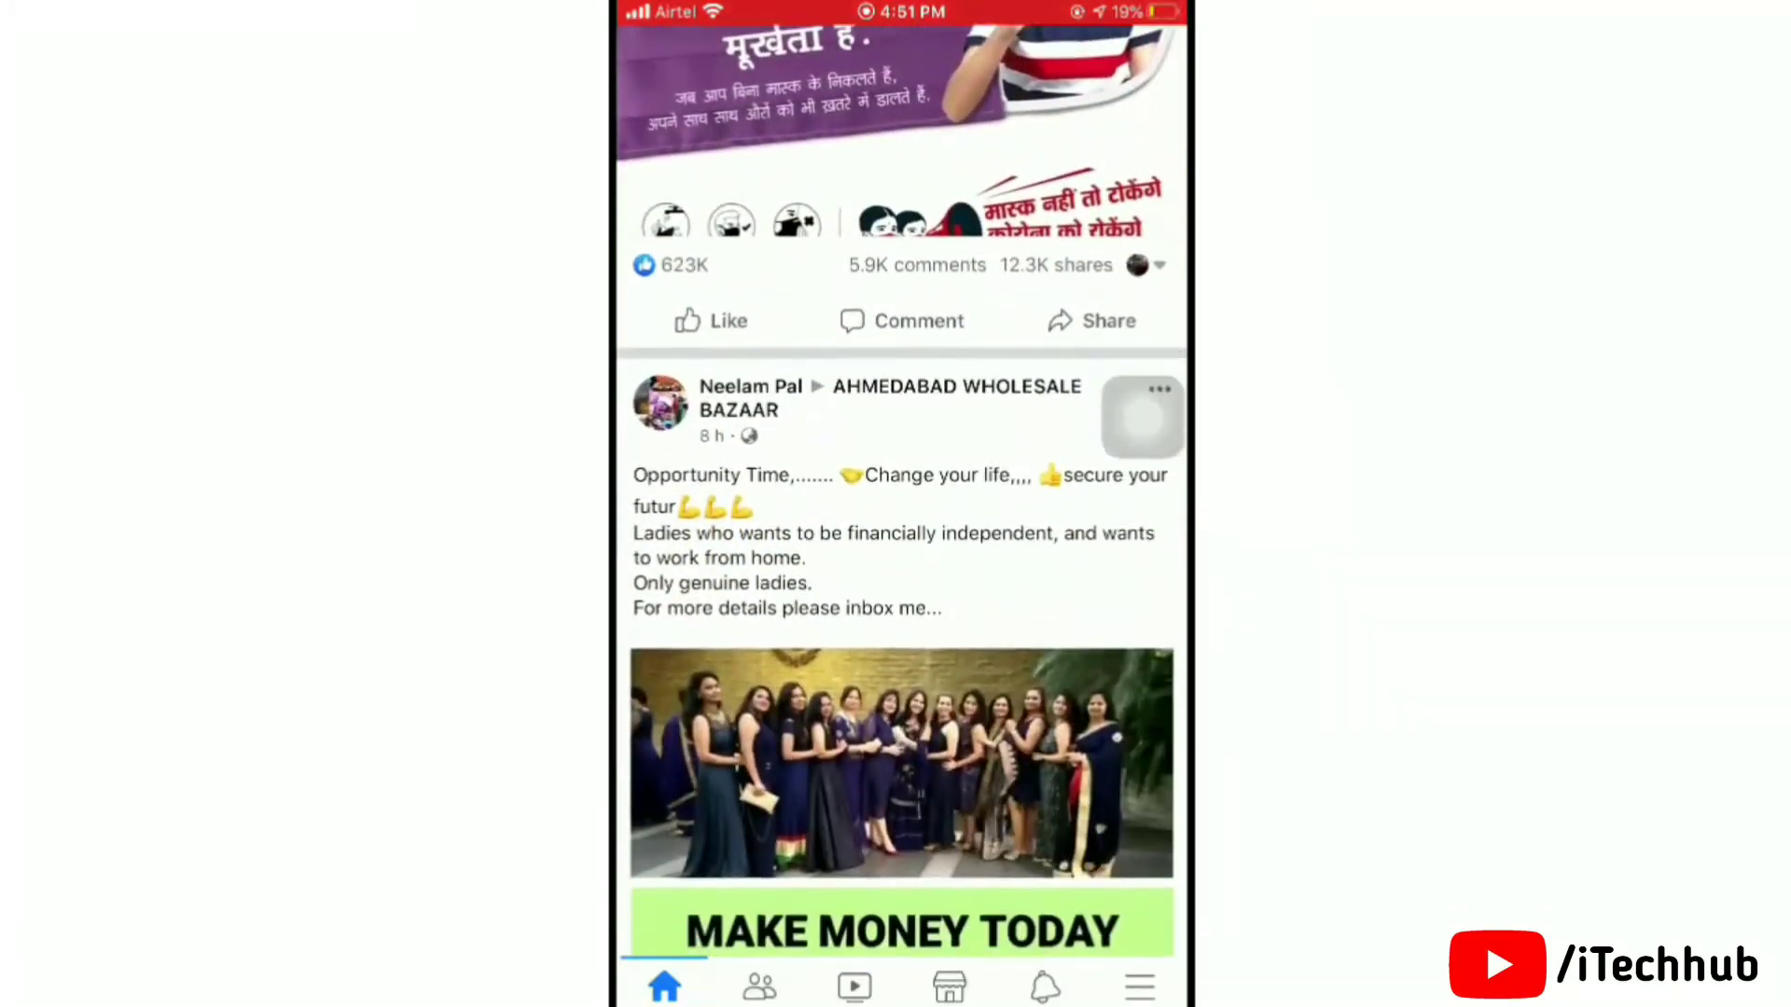
{"action": "left_click", "coordinate": [759, 985]}
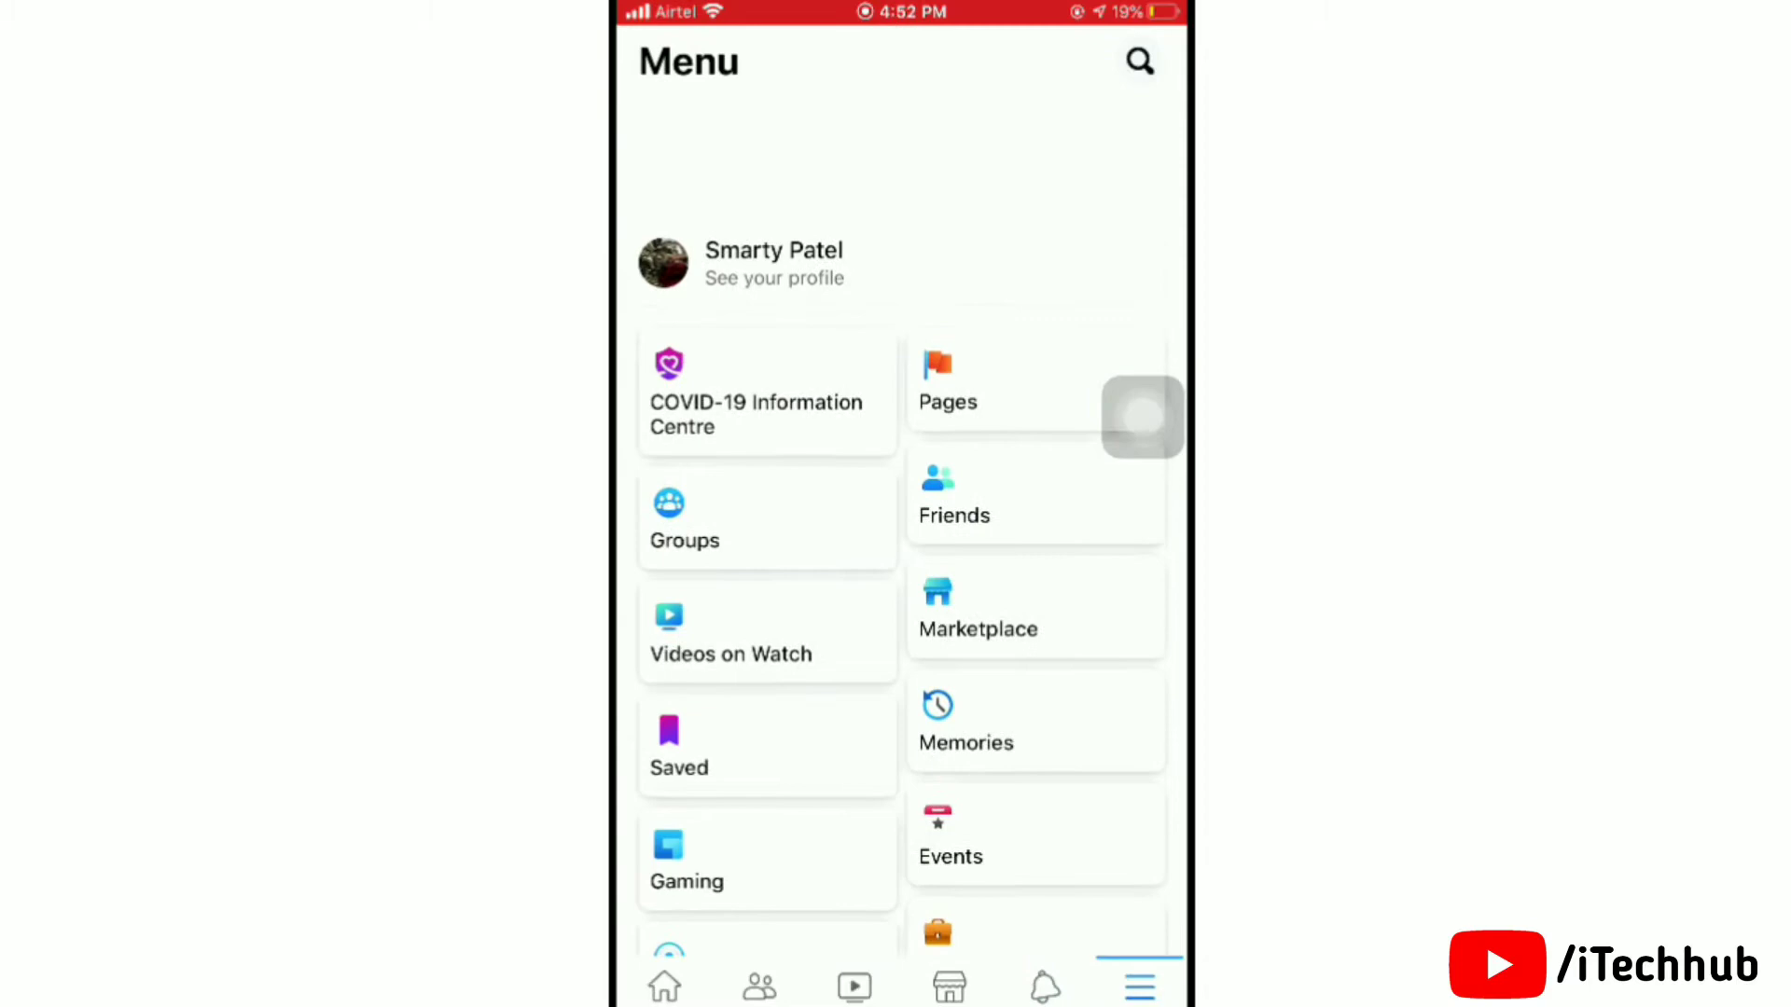
{"action": "scroll", "scroll_direction": "down", "scroll_amount": 3}
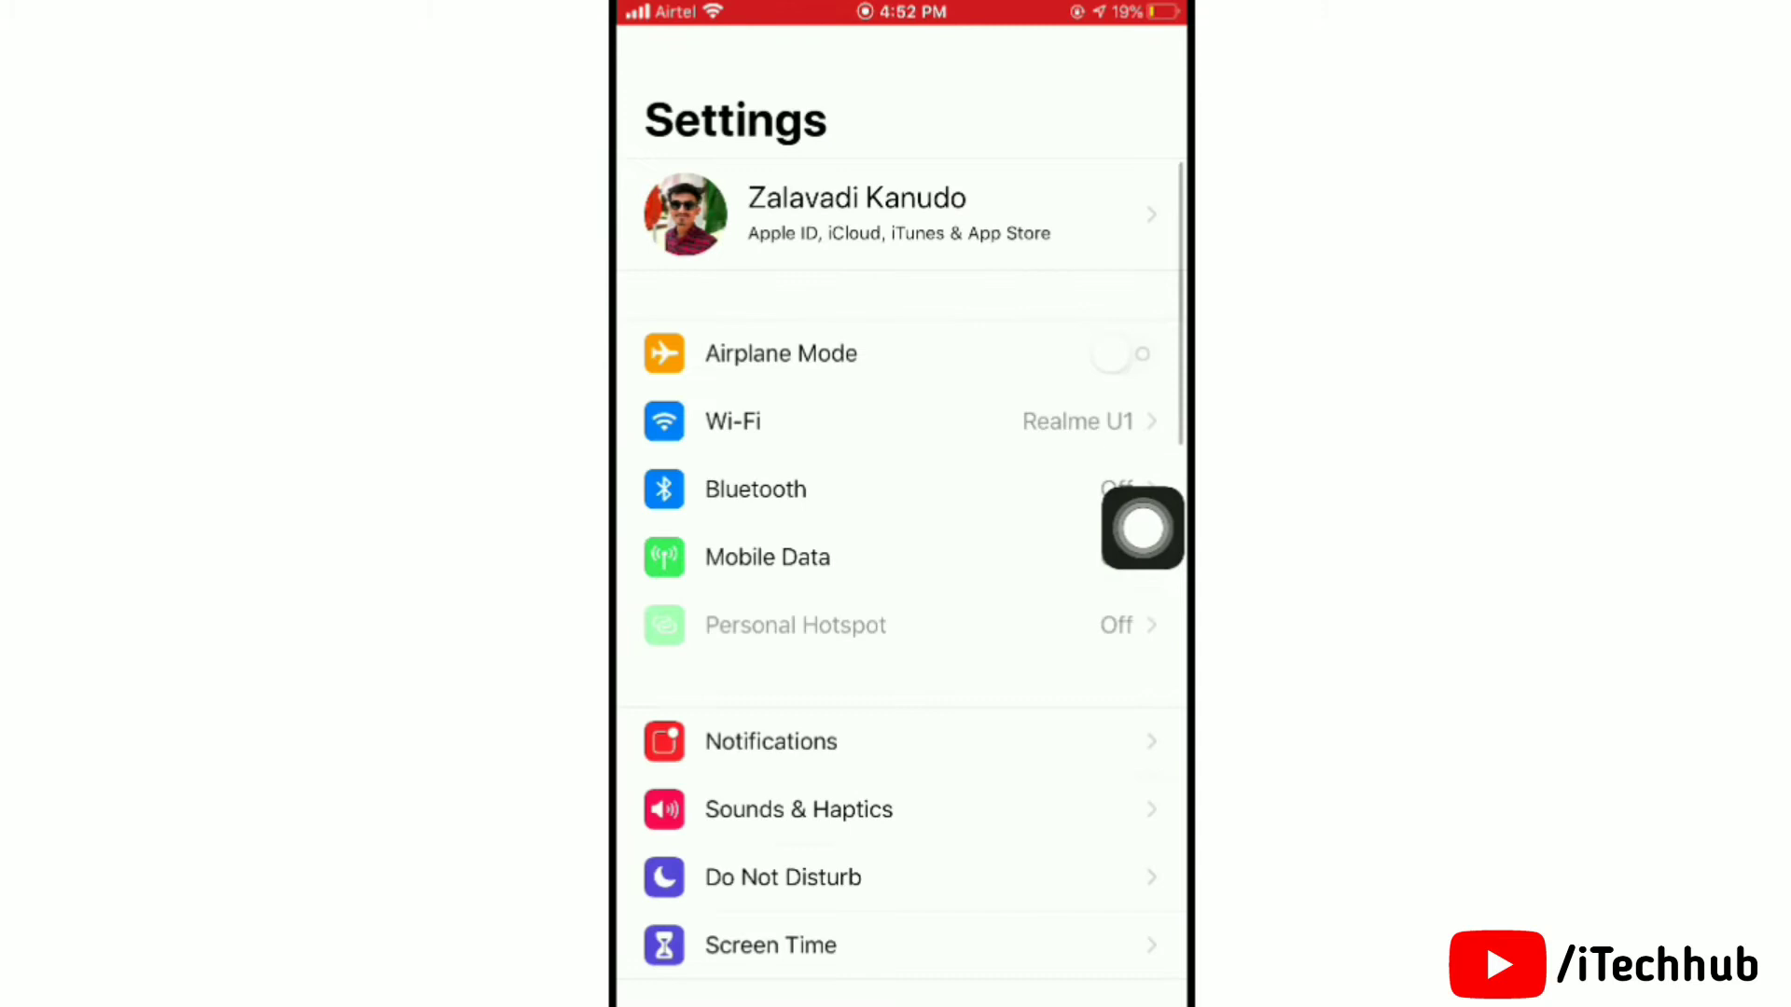
- Reach Accessibility > Display & Text Size in Settings, where Smart Invert lives
{"action": "scroll", "scroll_direction": "down", "scroll_amount": 3}
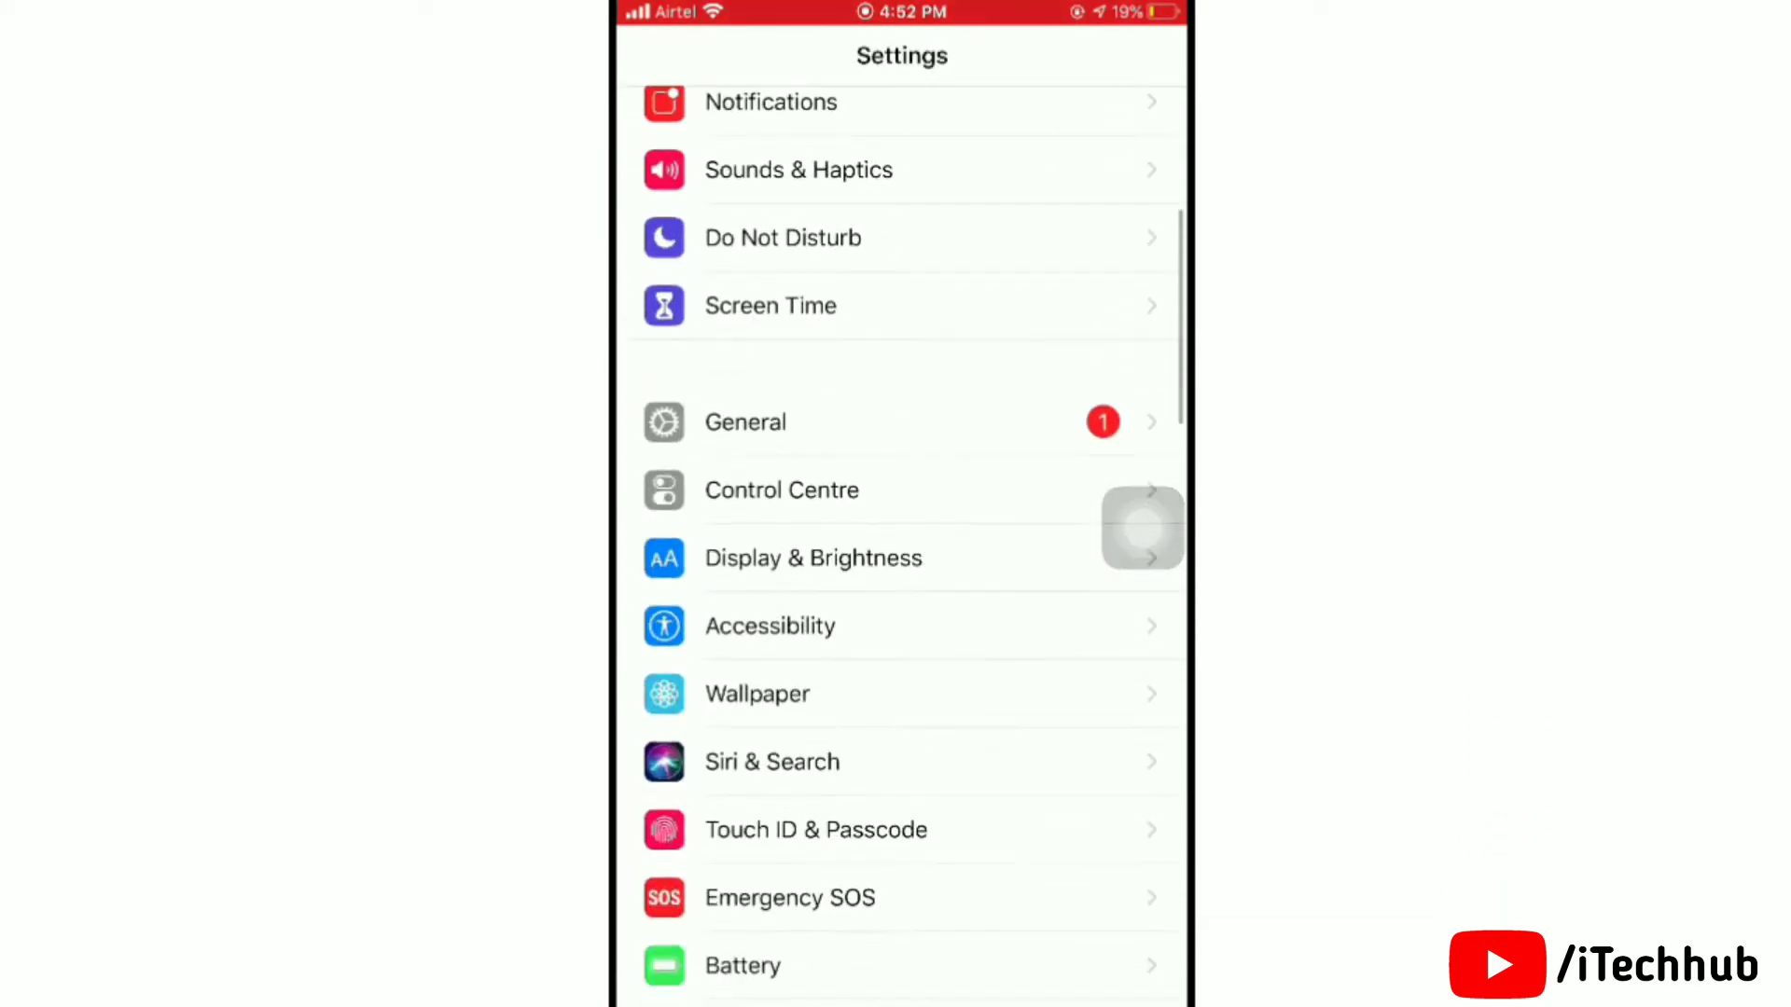
{"action": "left_click", "coordinate": [770, 627]}
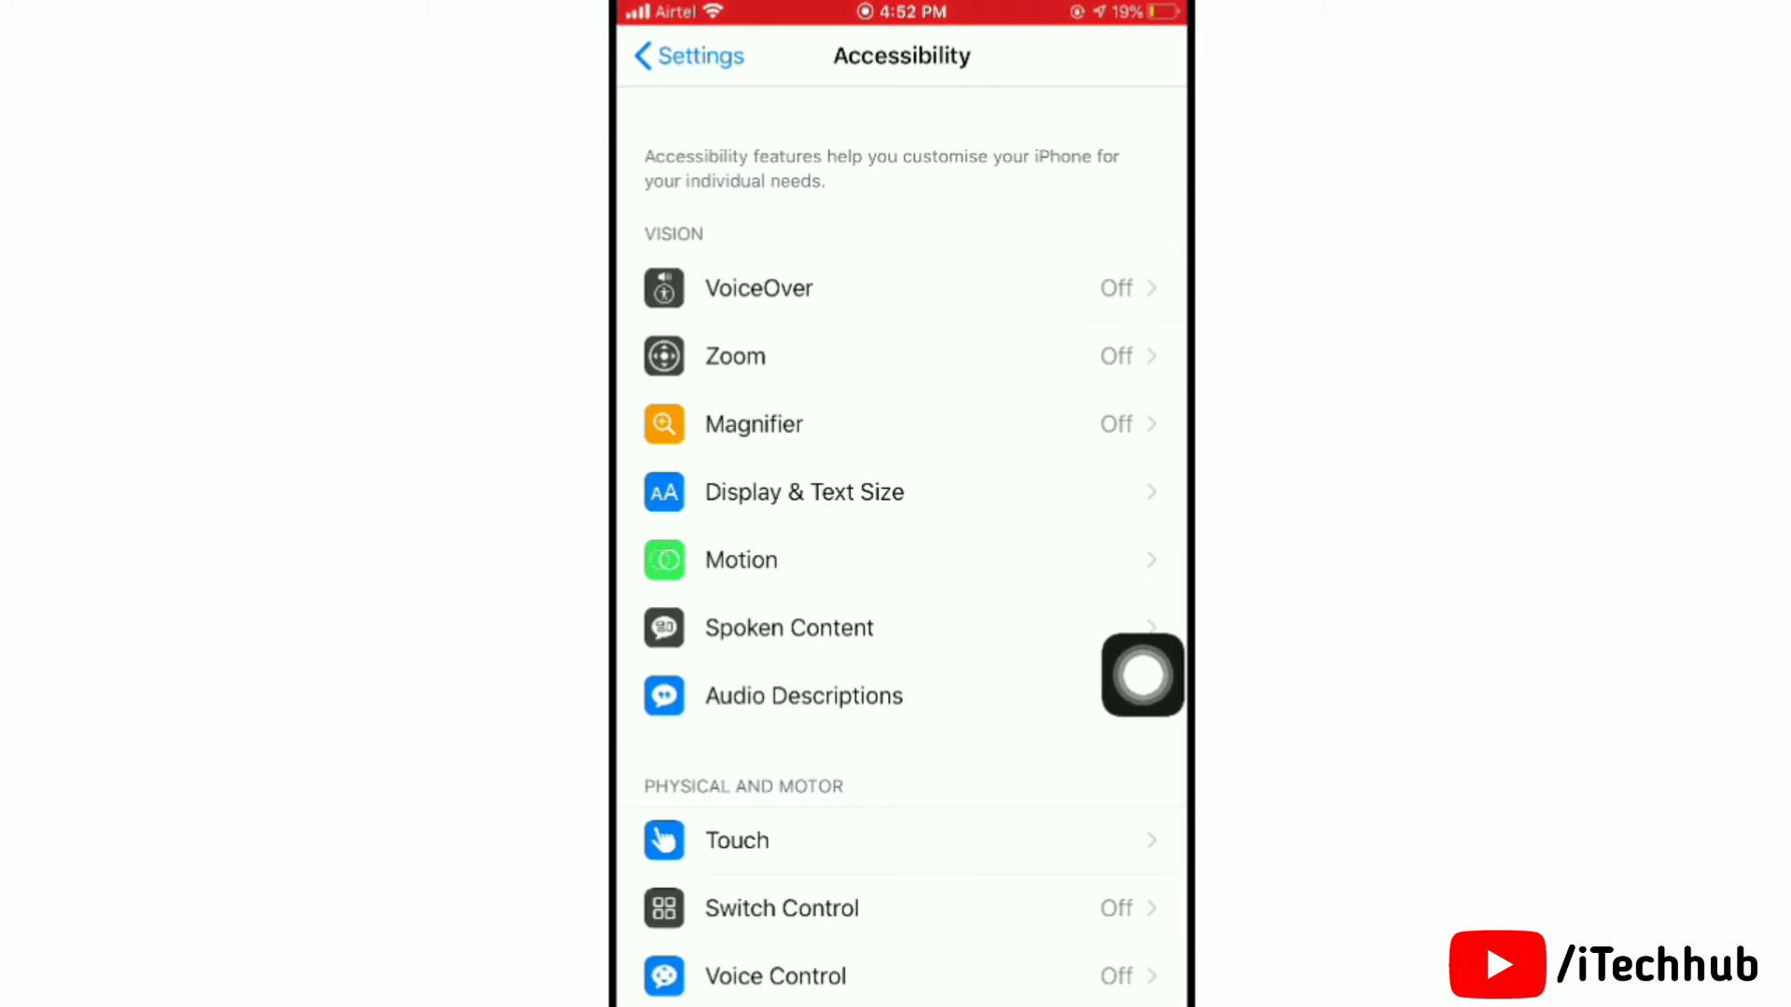
{"action": "left_click", "coordinate": [802, 492]}
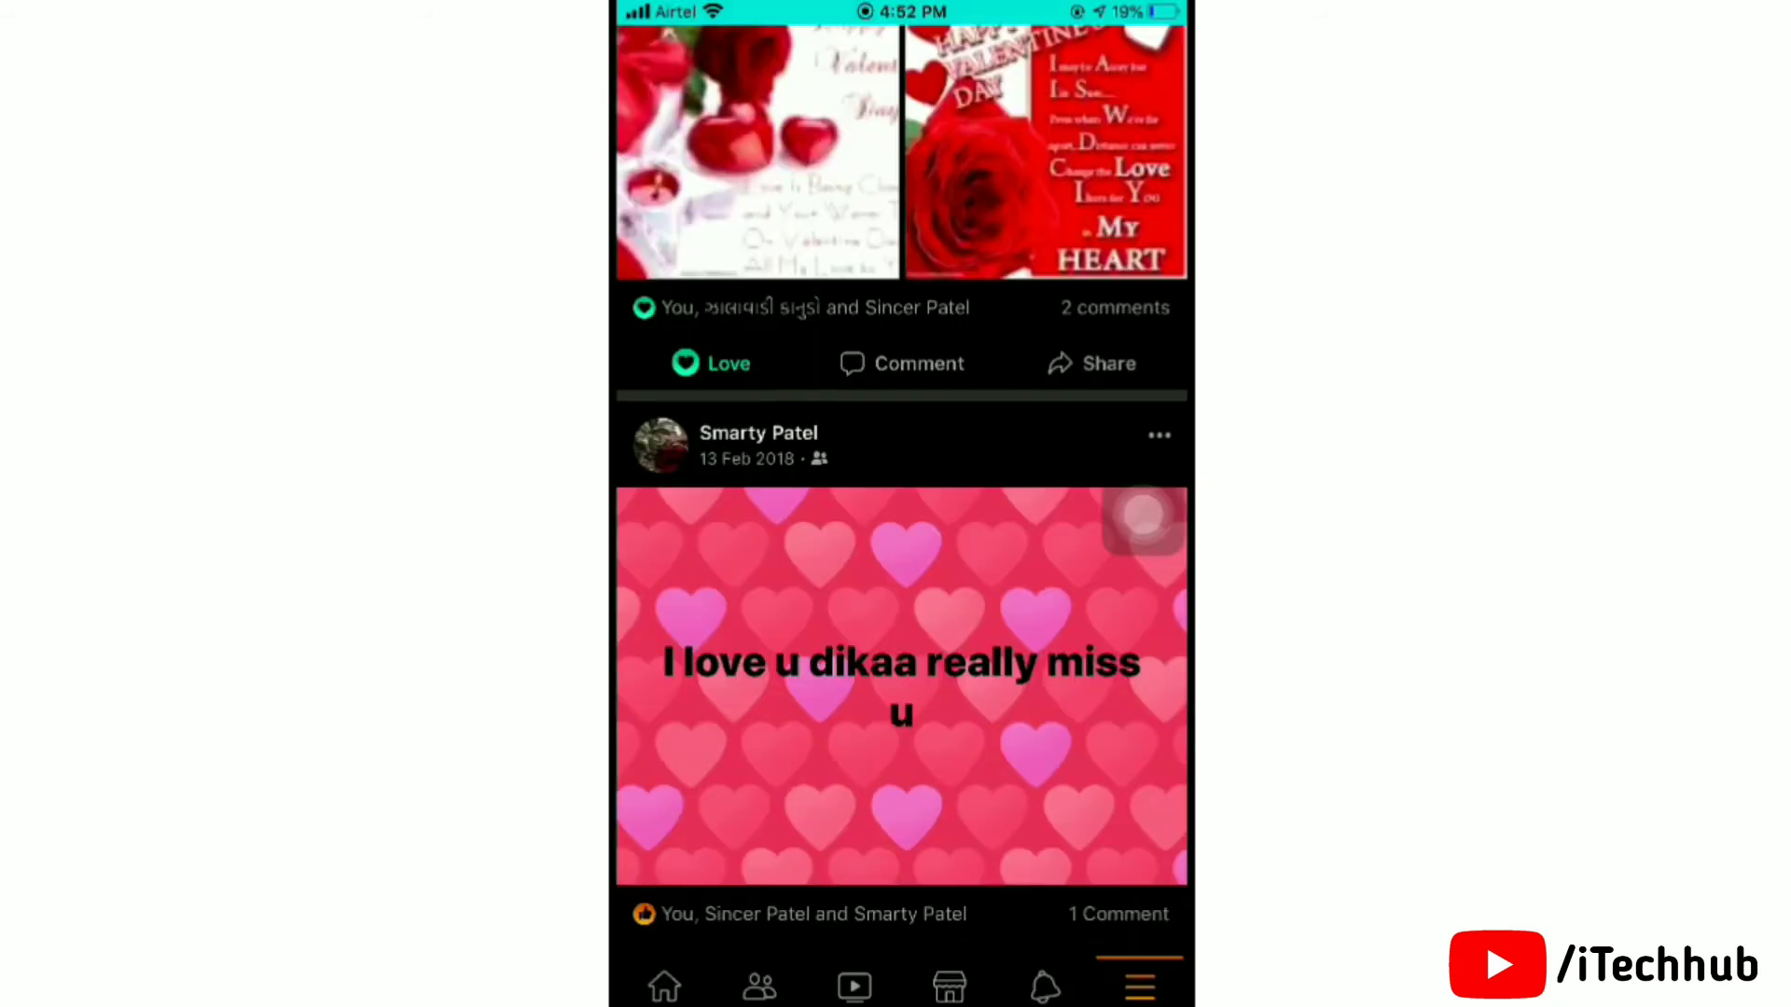
- Show the Menu tab in dark colours and scroll through its shortcuts and settings sections
{"action": "left_click", "coordinate": [1138, 985]}
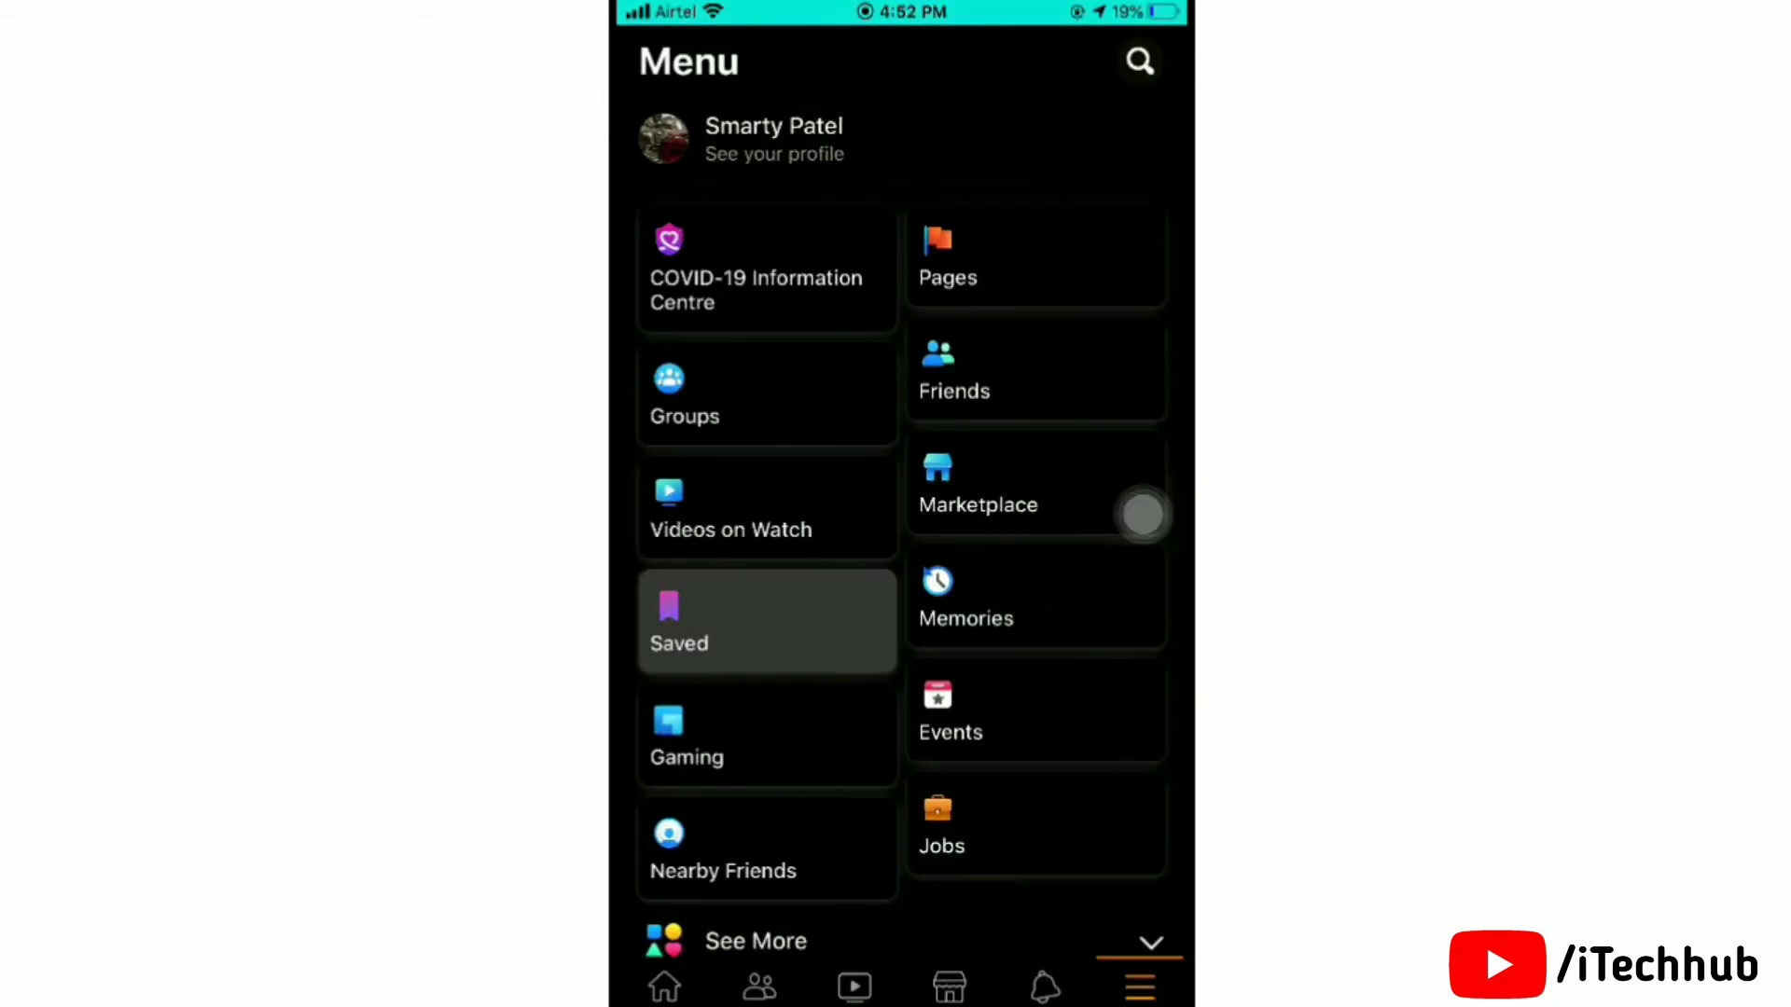
{"action": "scroll", "scroll_direction": "down", "scroll_amount": 3}
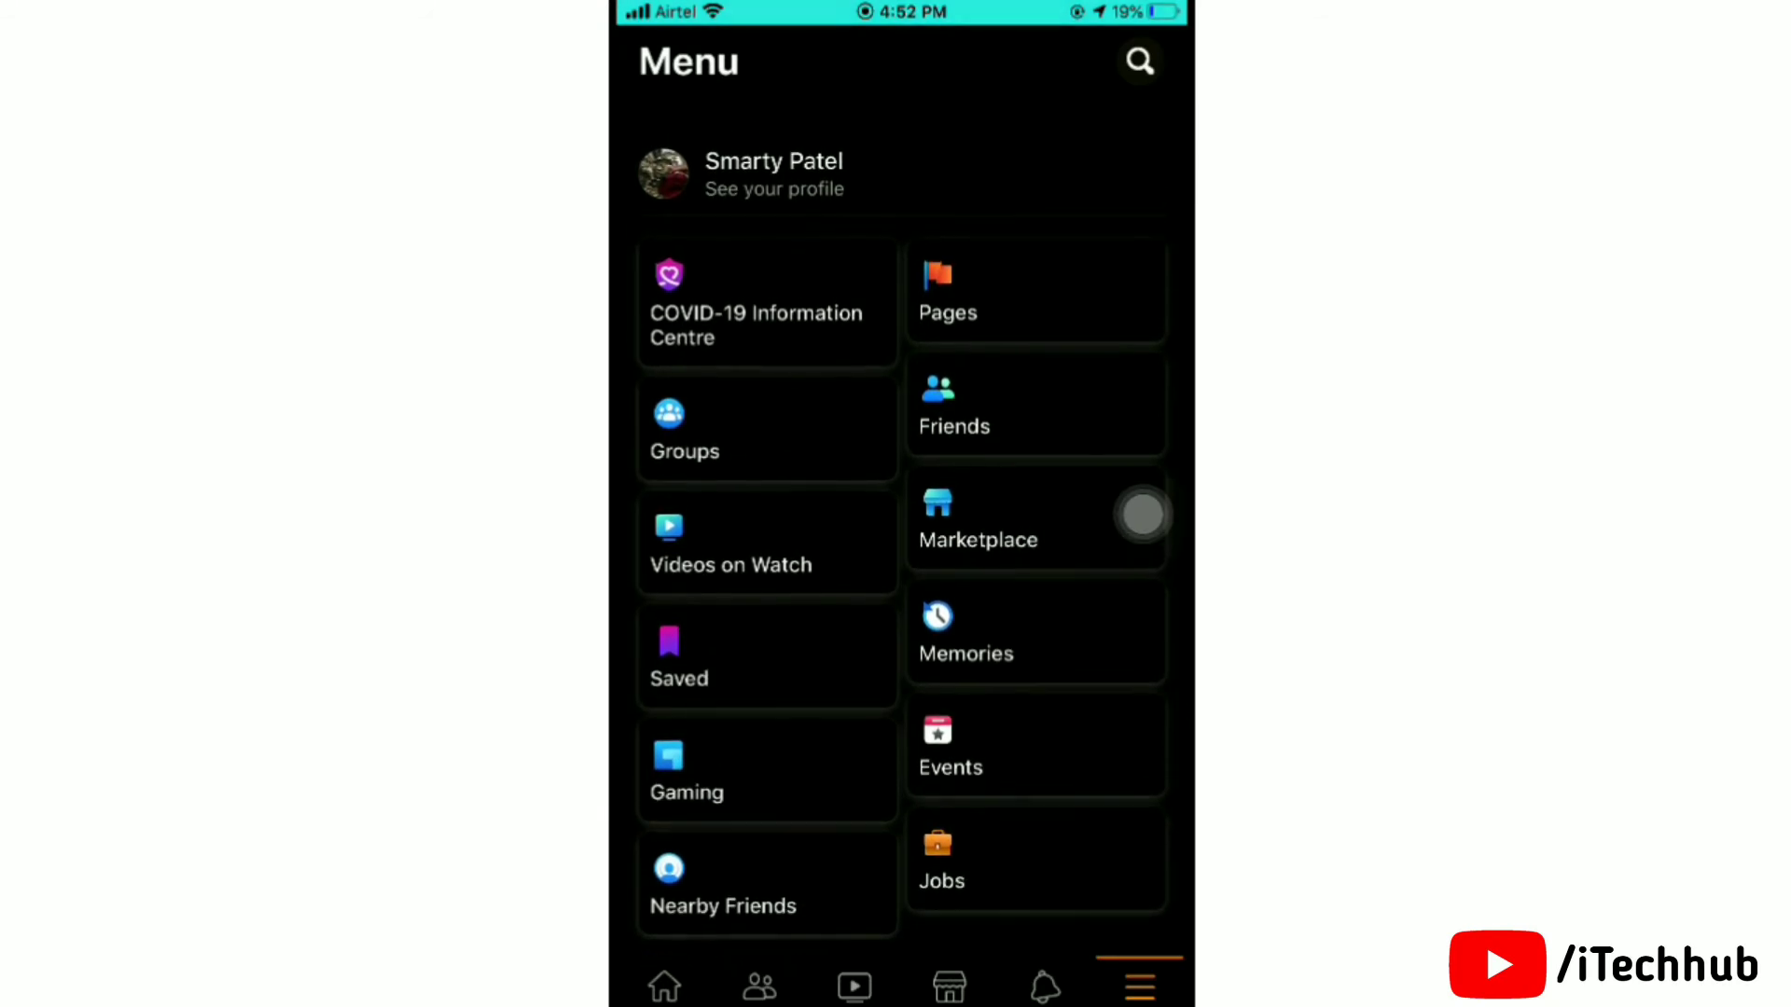
{"action": "scroll", "scroll_direction": "down", "scroll_amount": 3}
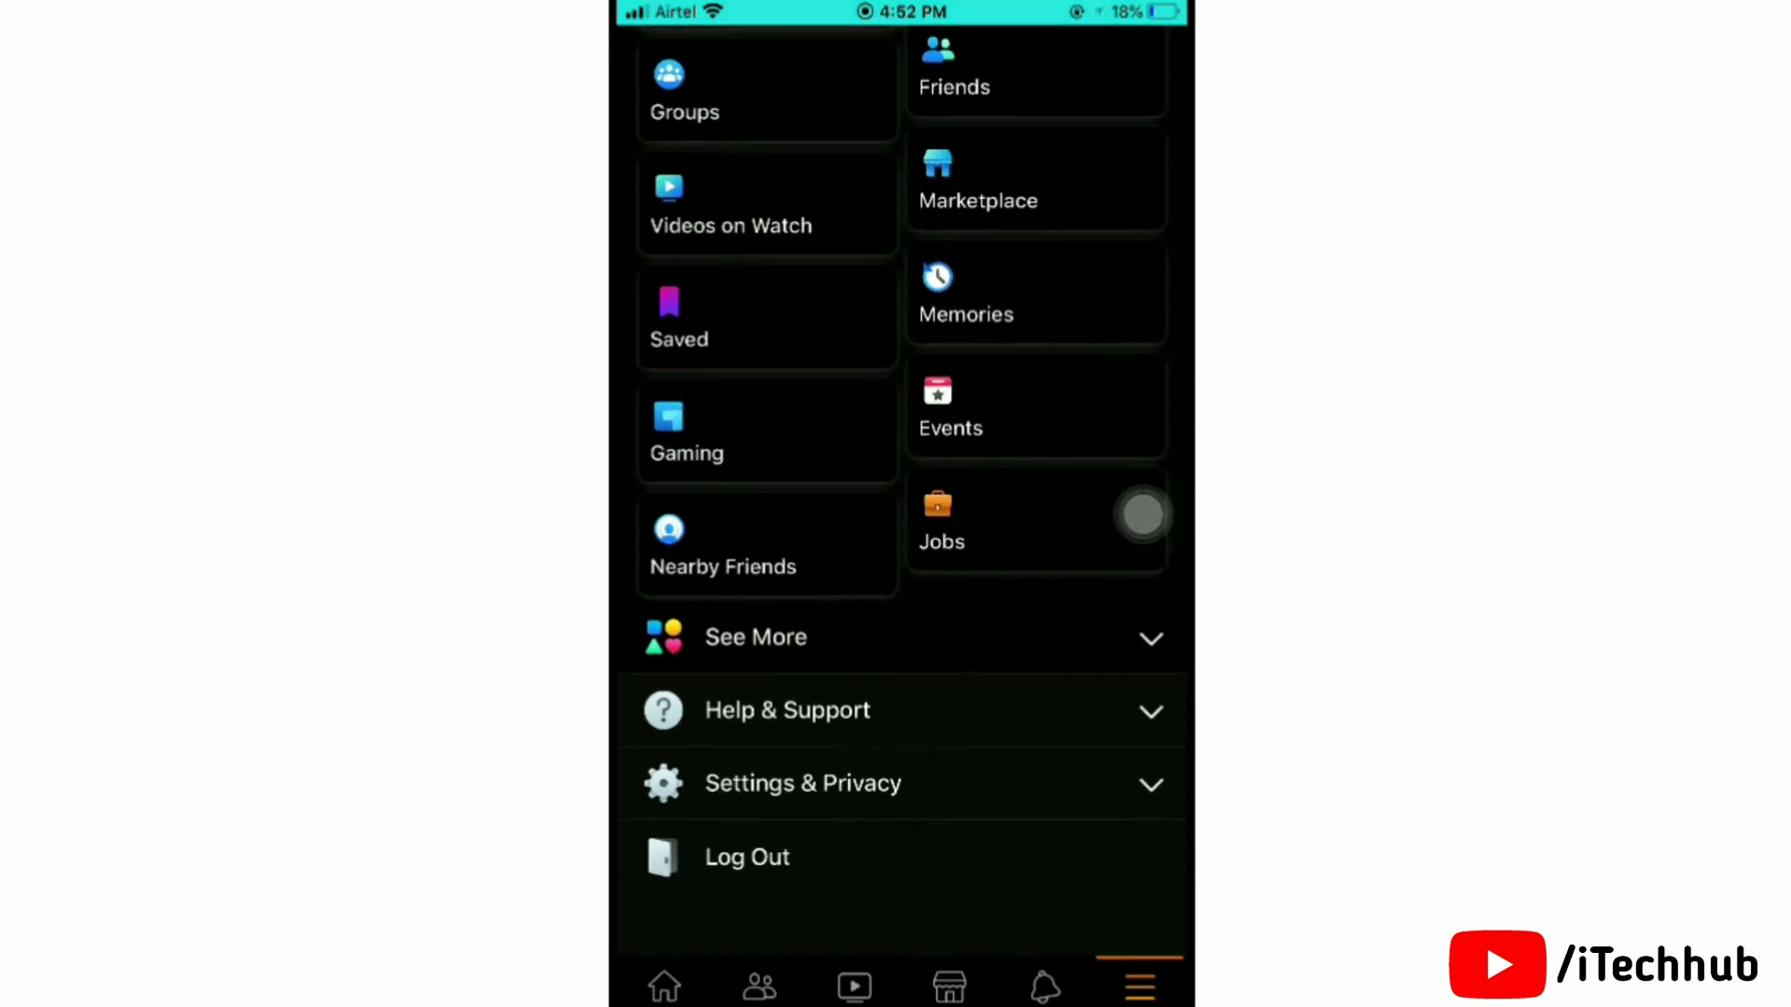
{"action": "scroll", "scroll_direction": "down", "scroll_amount": 3}
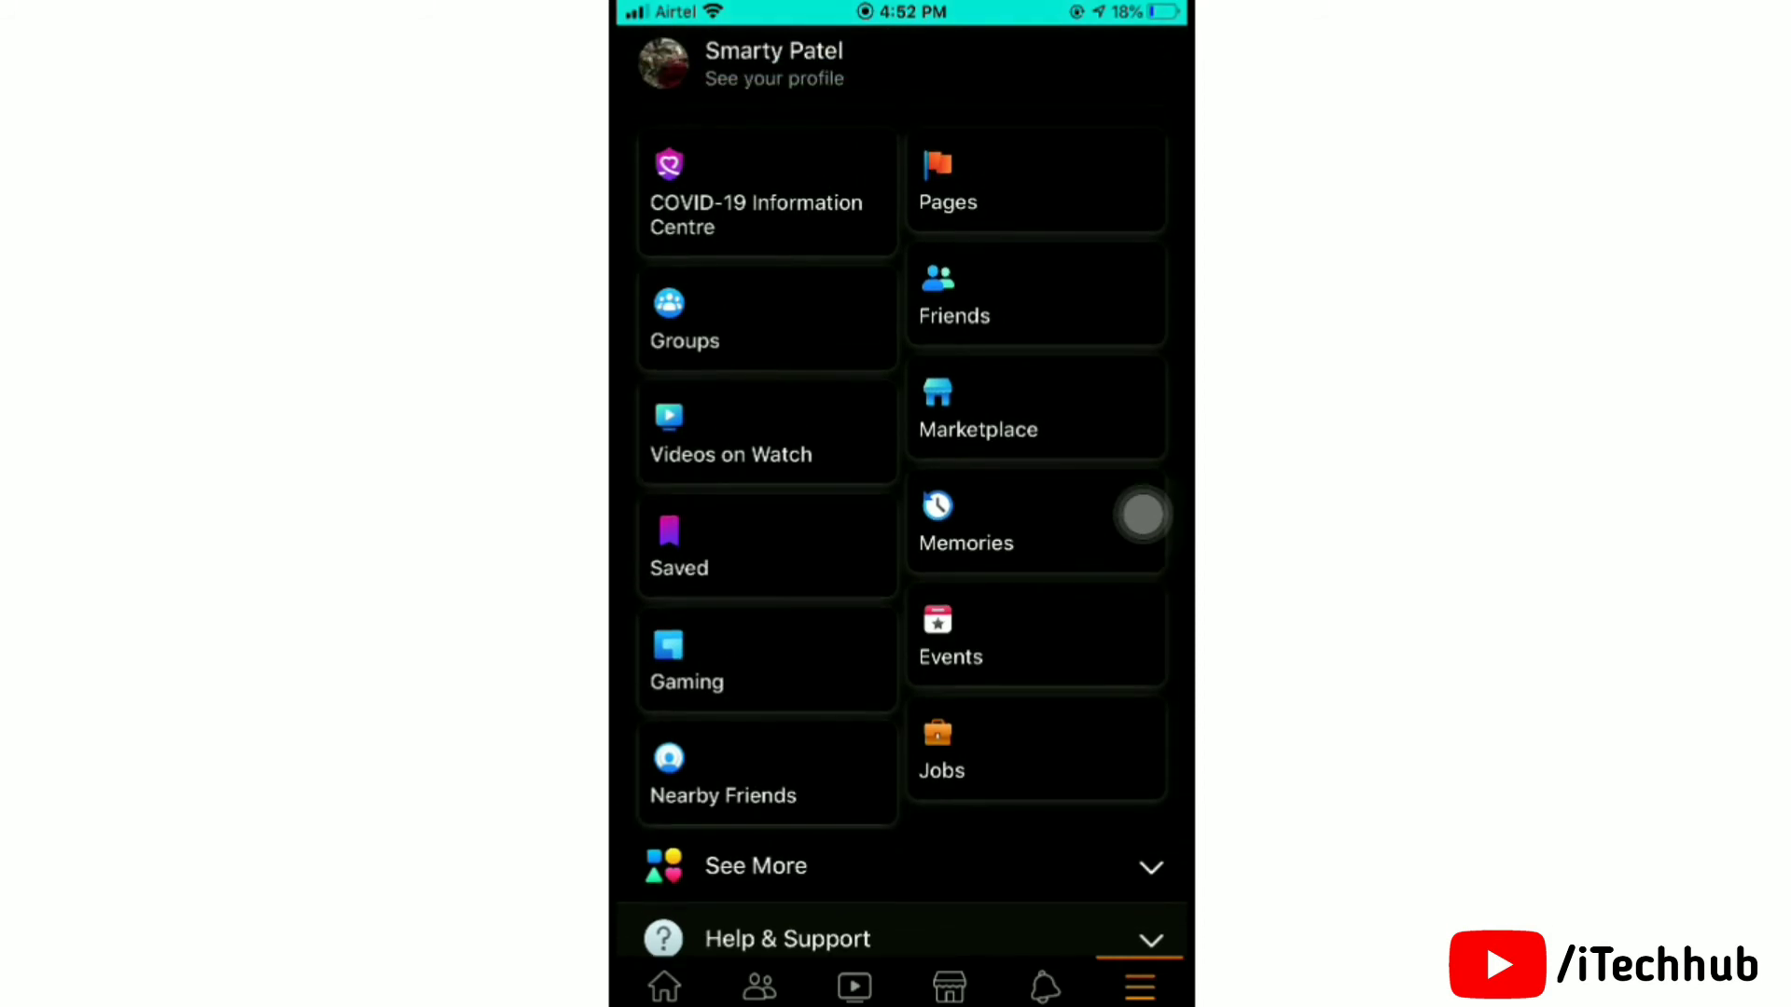
{"action": "scroll", "scroll_direction": "down", "scroll_amount": 3}
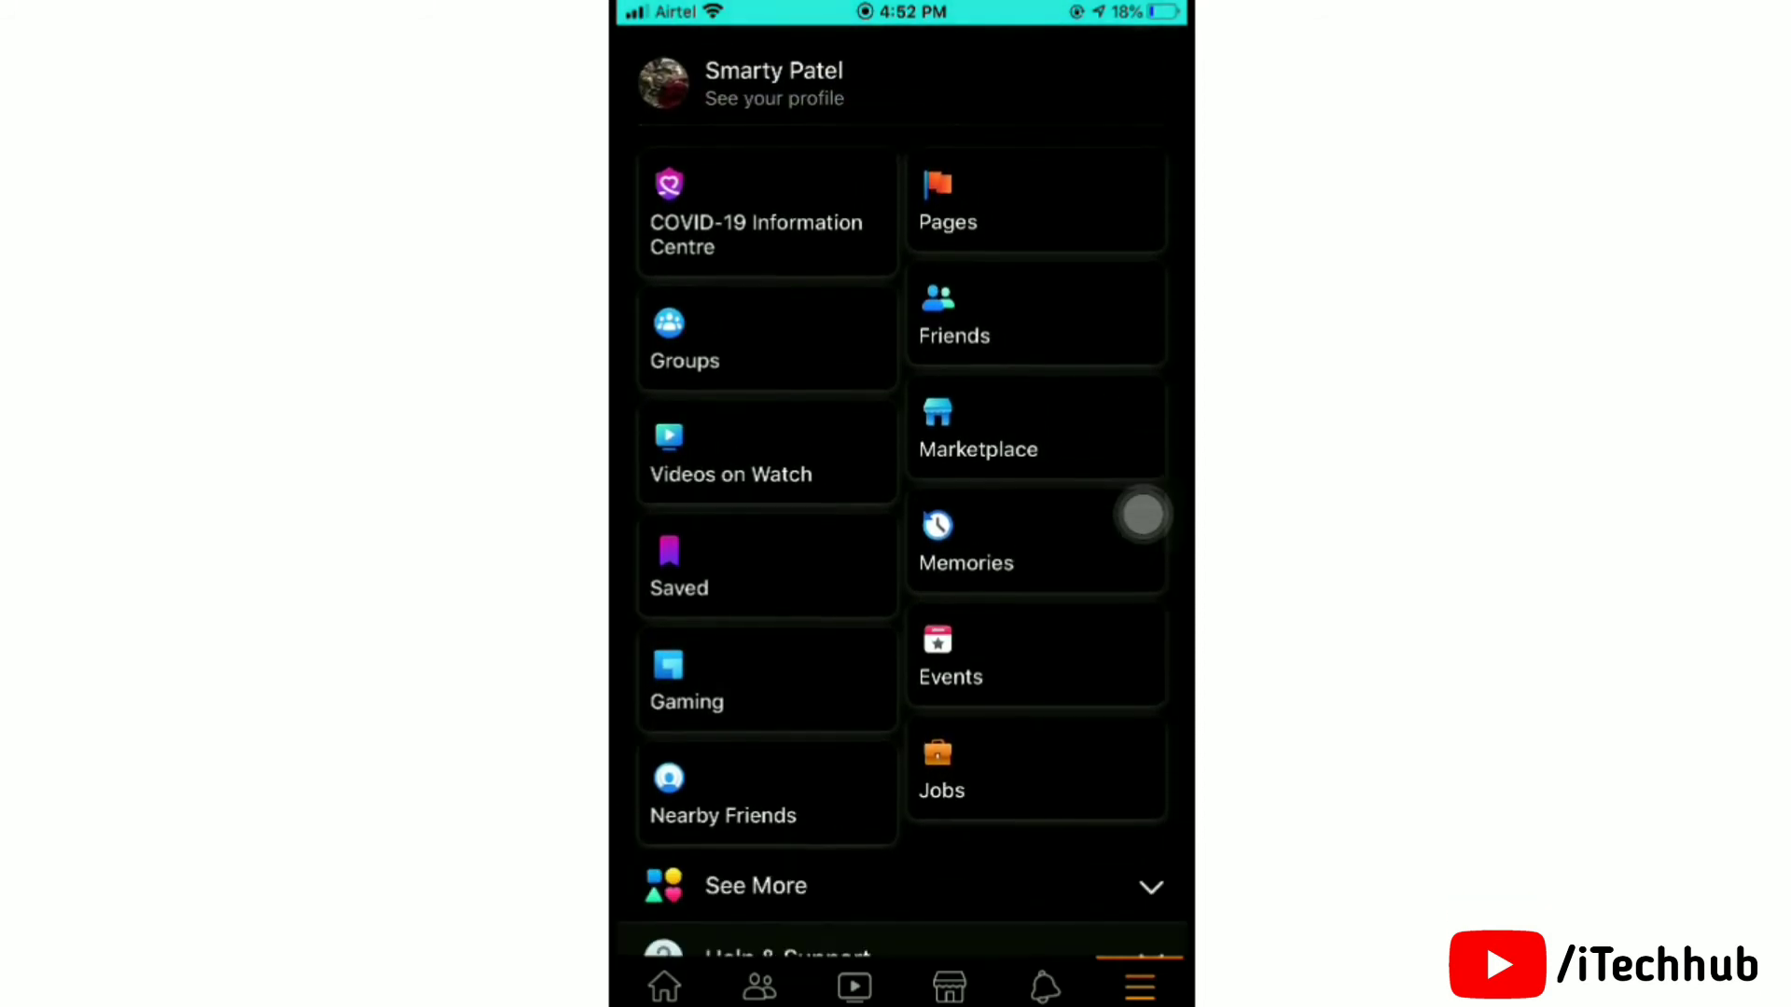
{"action": "scroll", "scroll_direction": "down", "scroll_amount": 3}
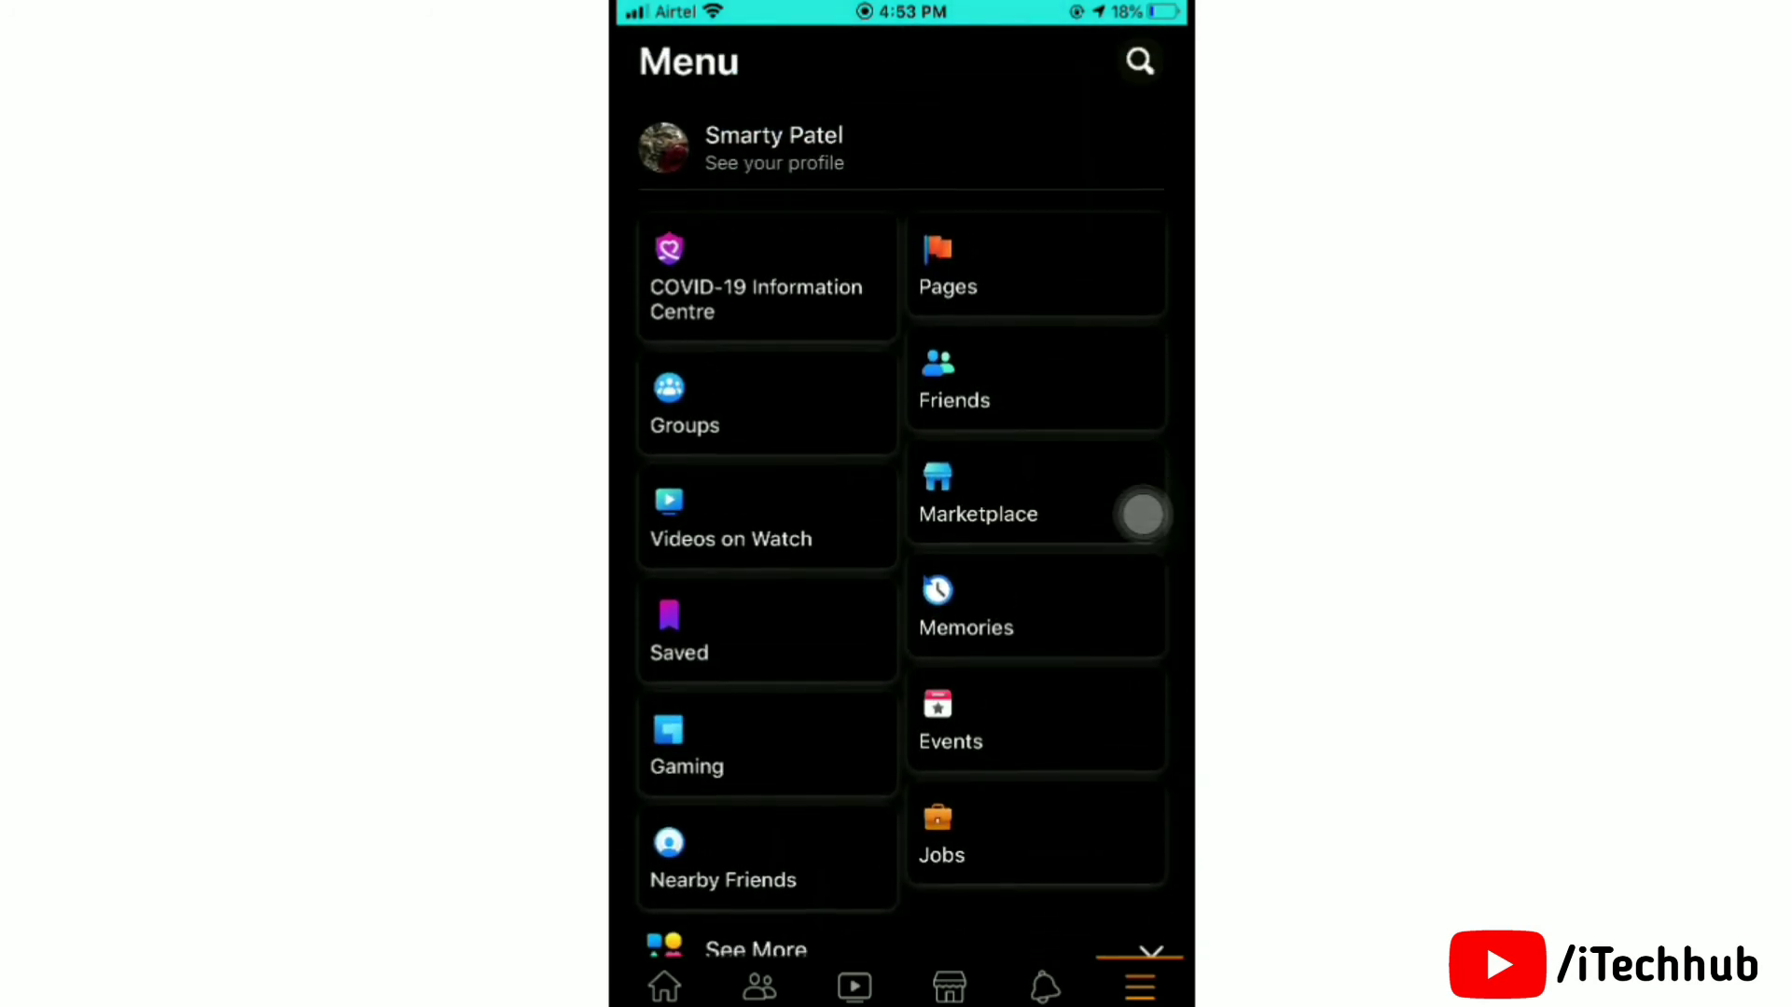
- View your own profile via 'See your profile', now on a dark background
{"action": "left_click", "coordinate": [774, 149]}
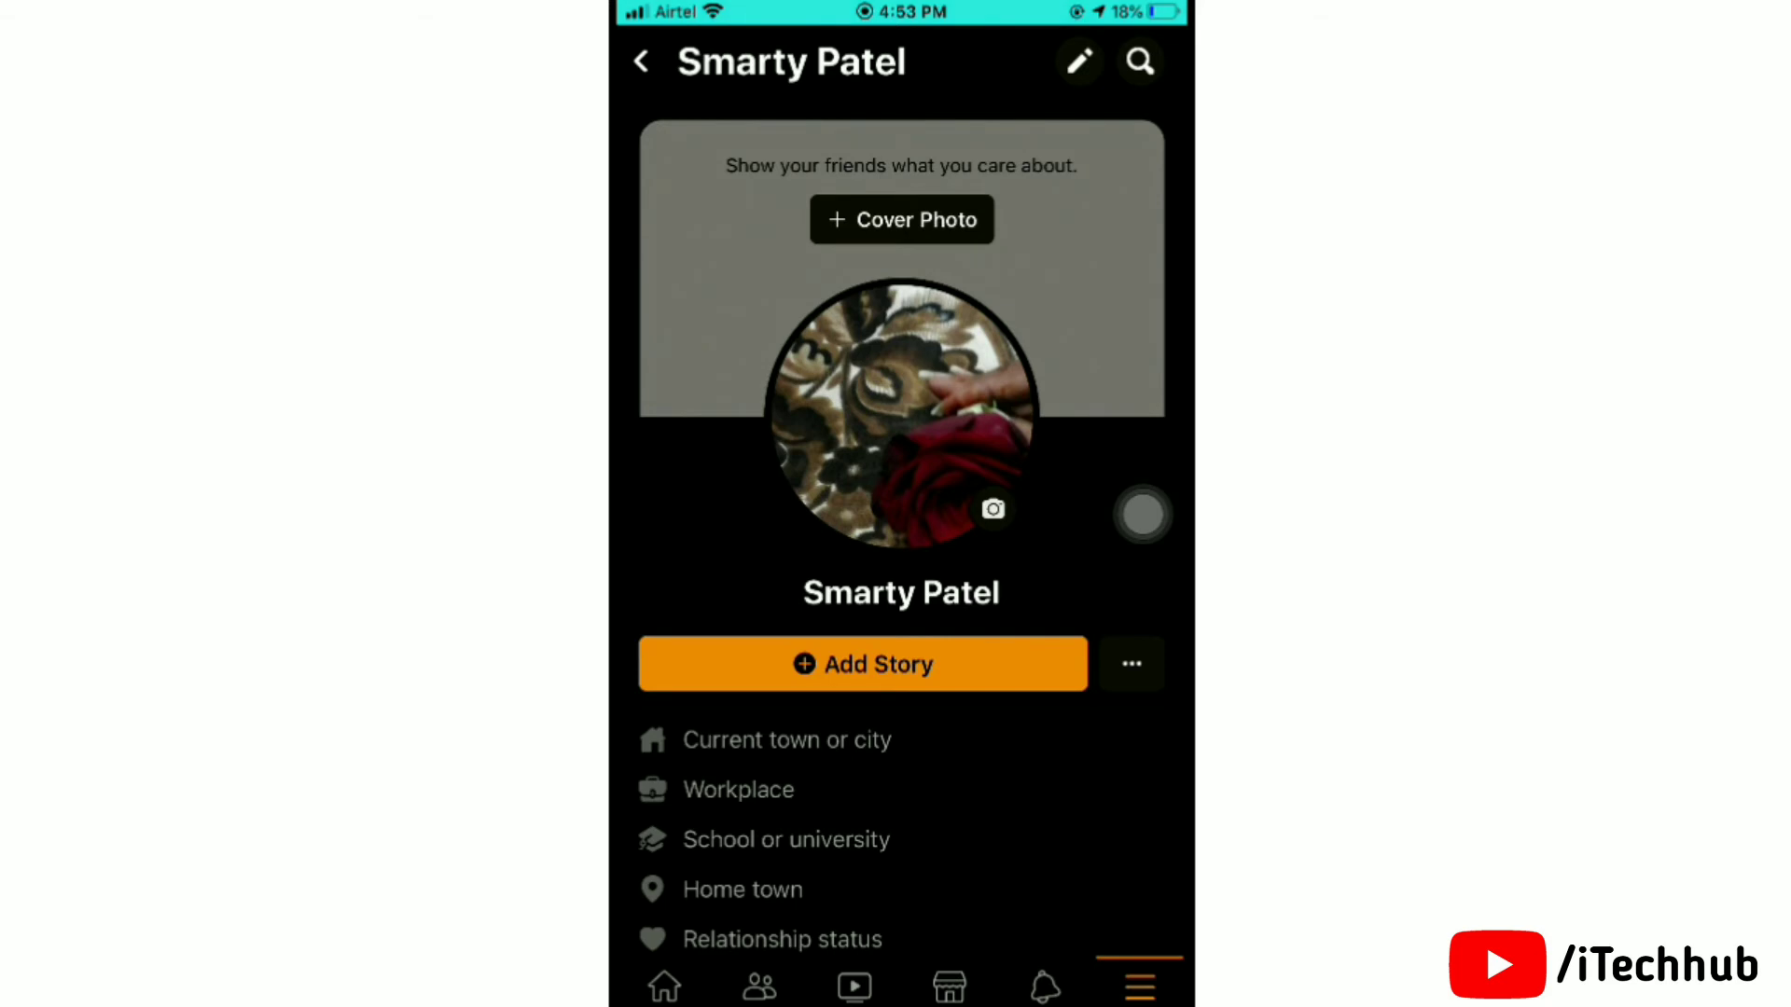
{"action": "scroll", "scroll_direction": "down", "scroll_amount": 3}
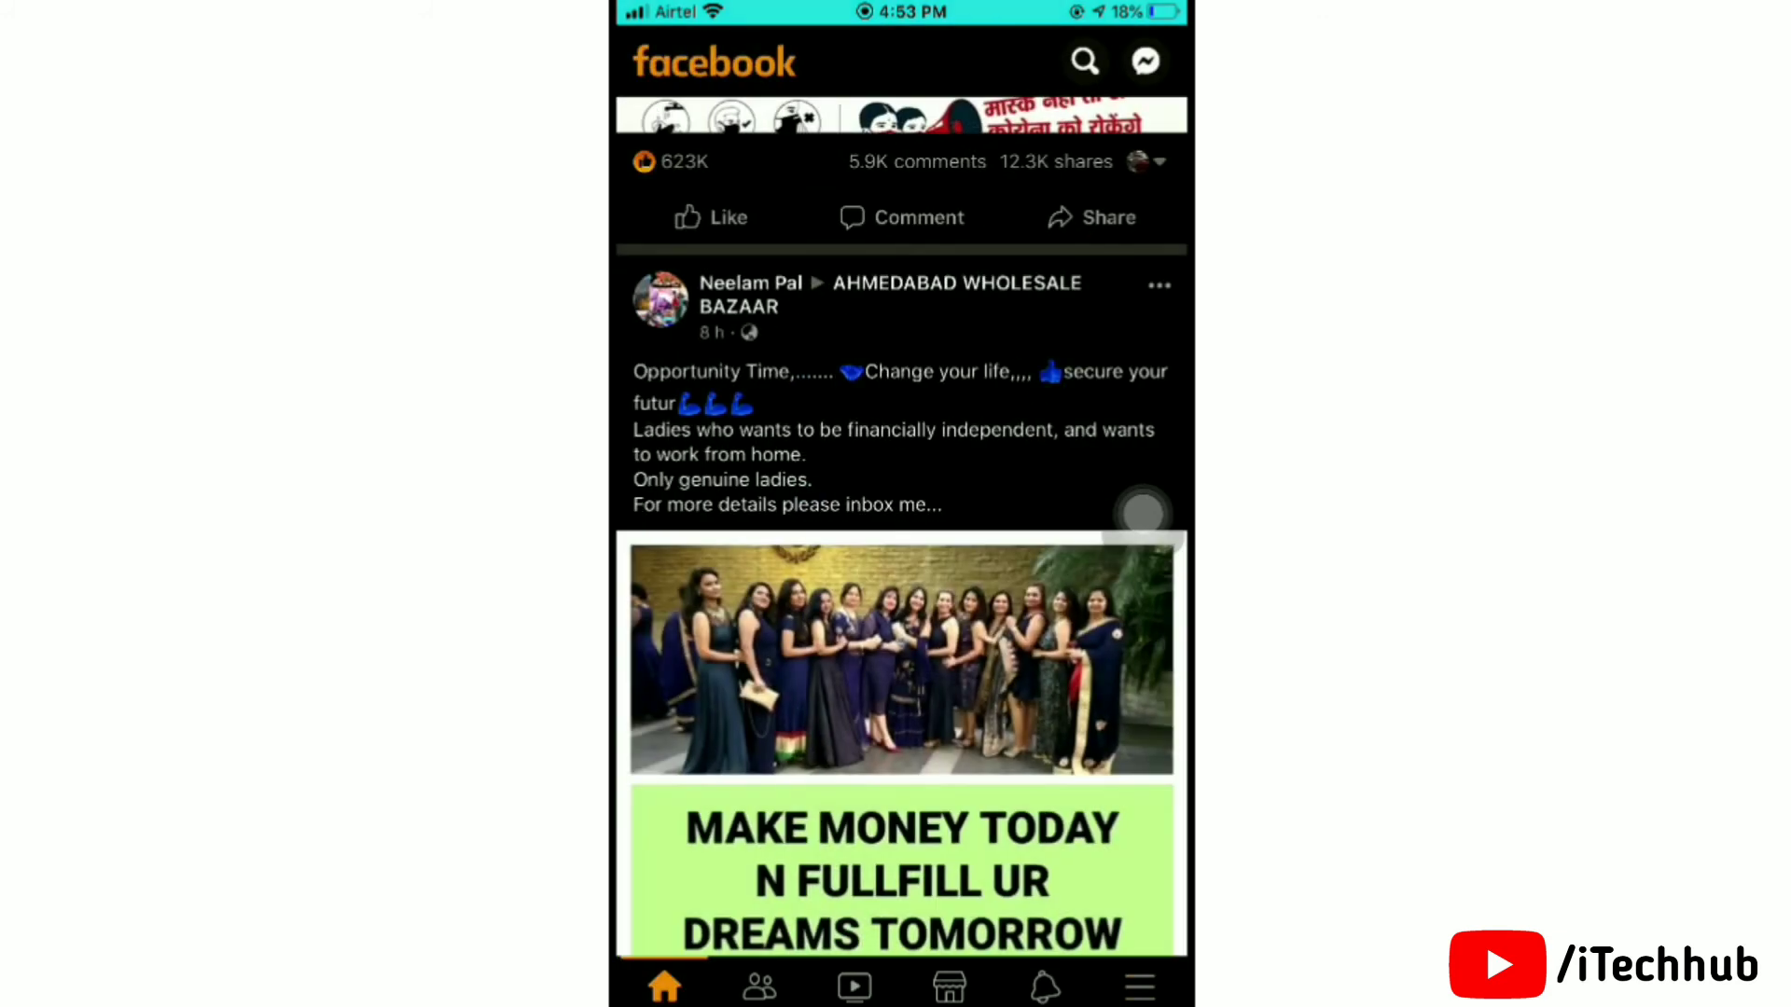
- Scroll through the dark-mode News Feed posts on the Home tab
{"action": "scroll", "scroll_direction": "down", "scroll_amount": 3}
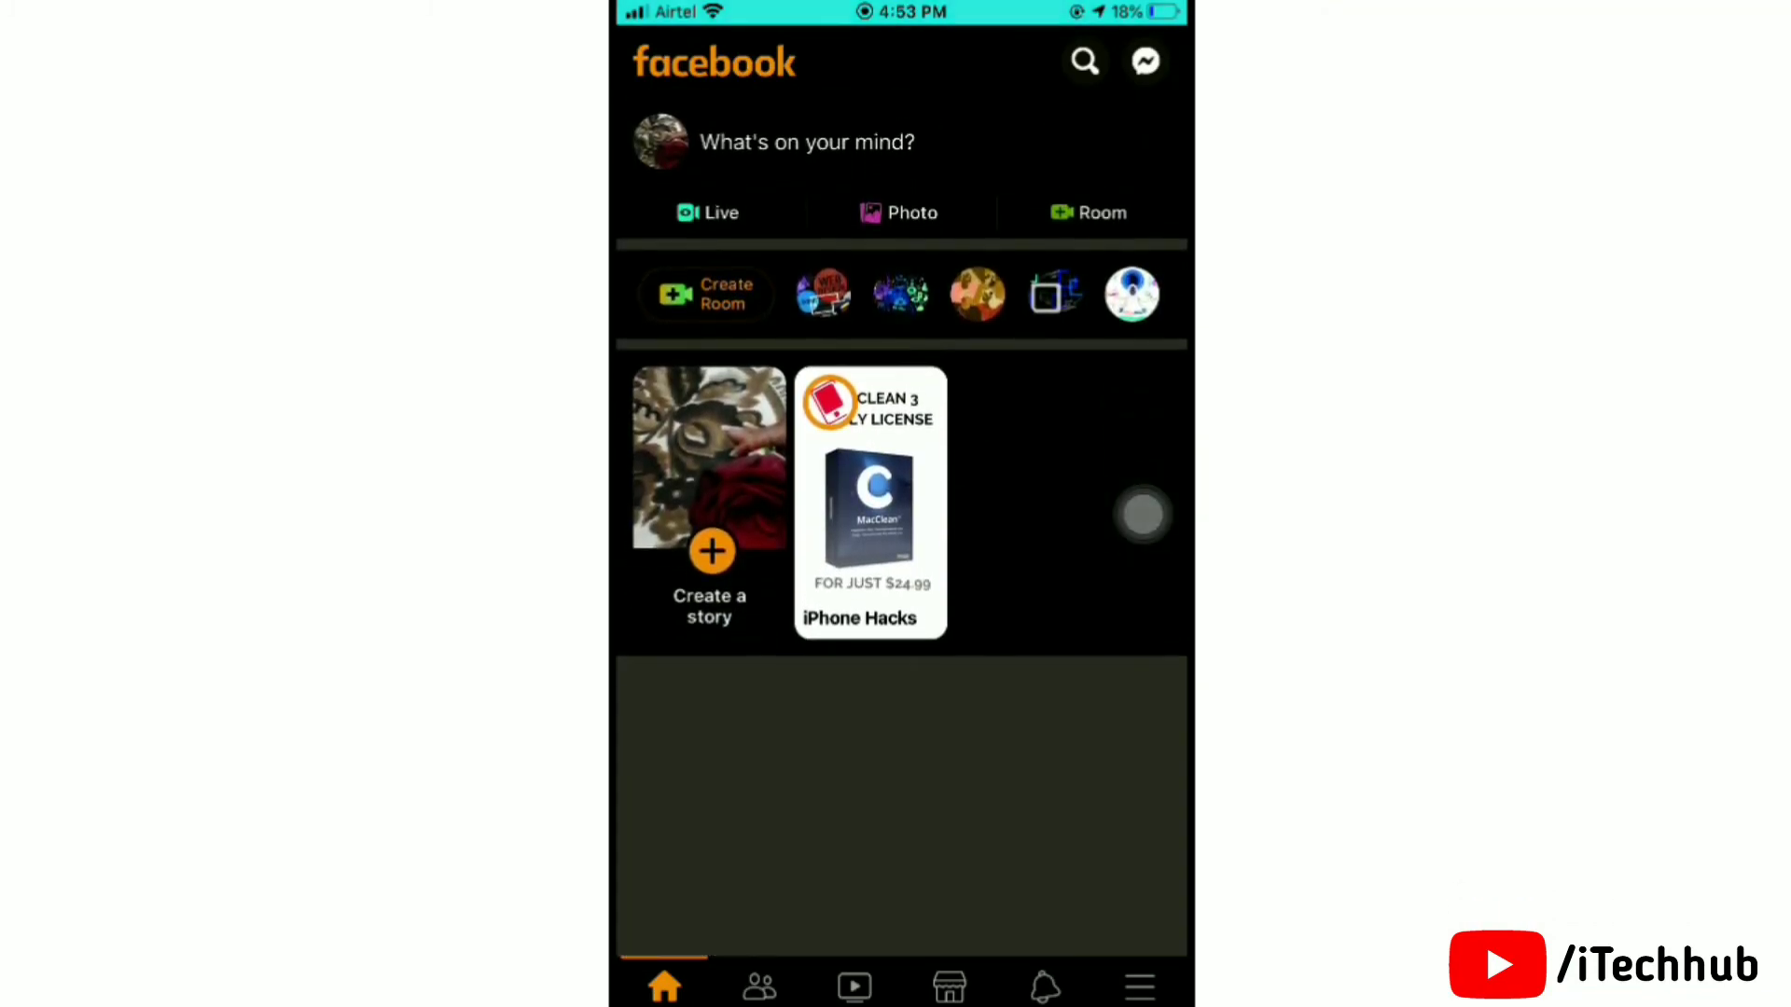
{"action": "scroll", "scroll_direction": "down", "scroll_amount": 3}
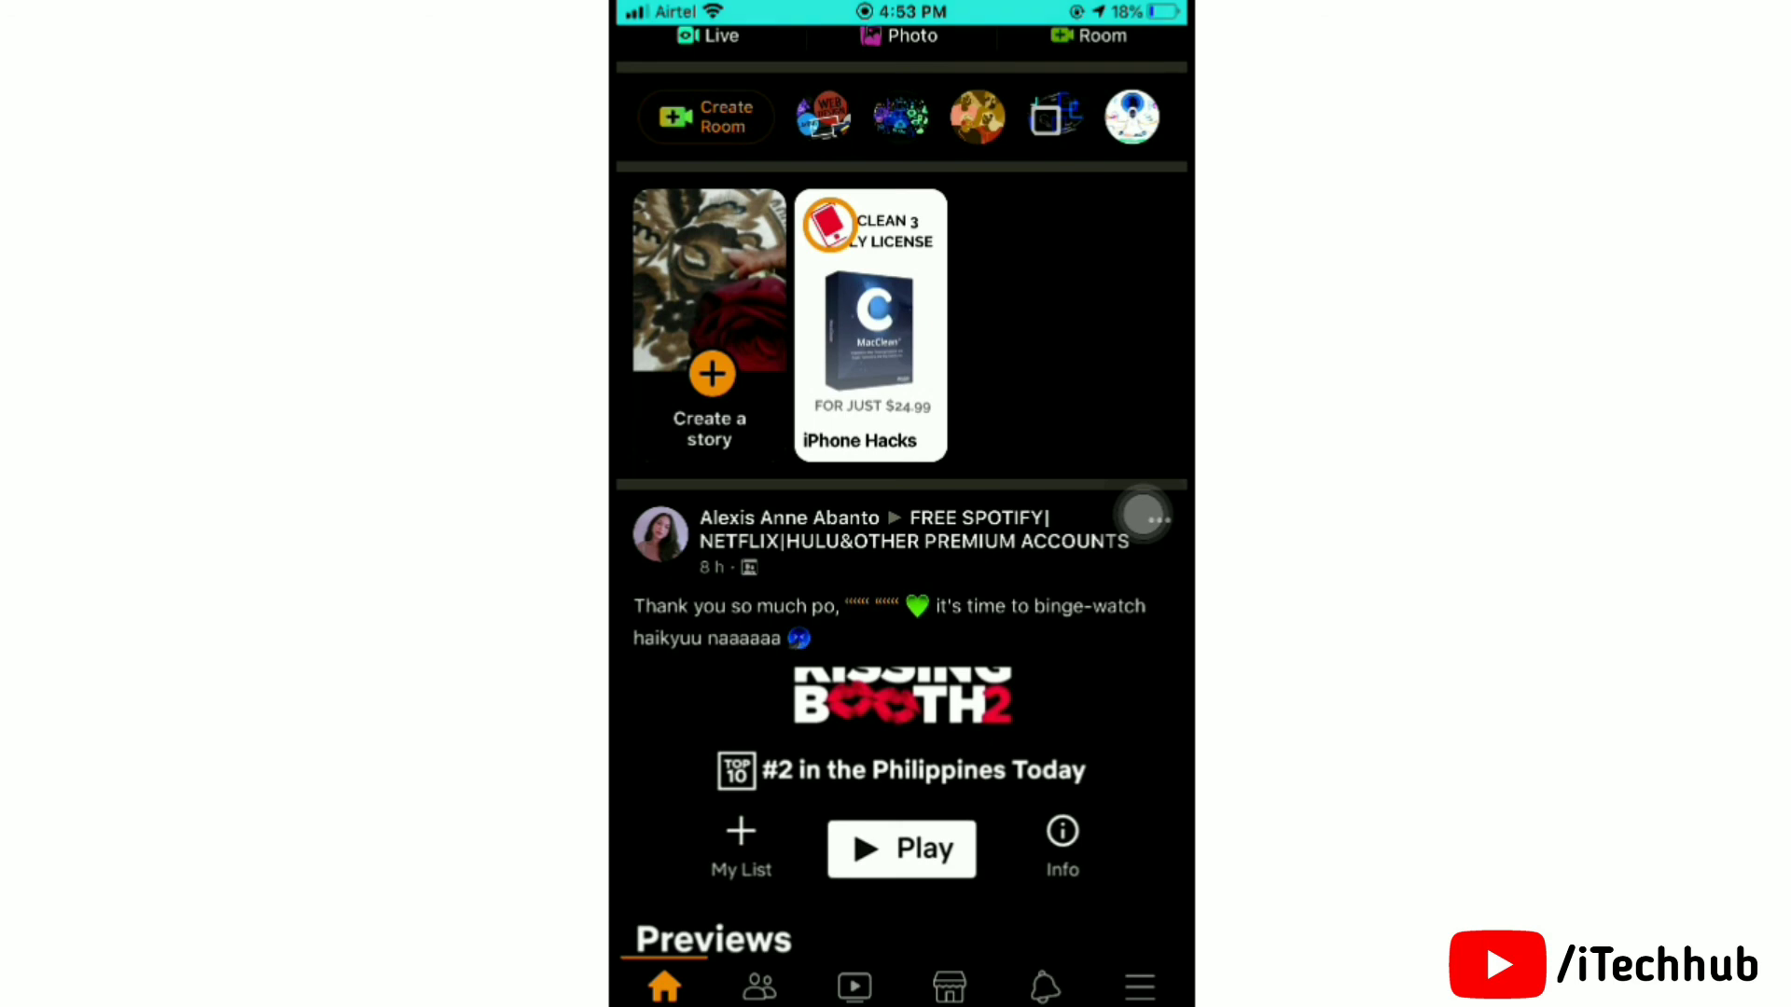
{"action": "scroll", "scroll_direction": "down", "scroll_amount": 3}
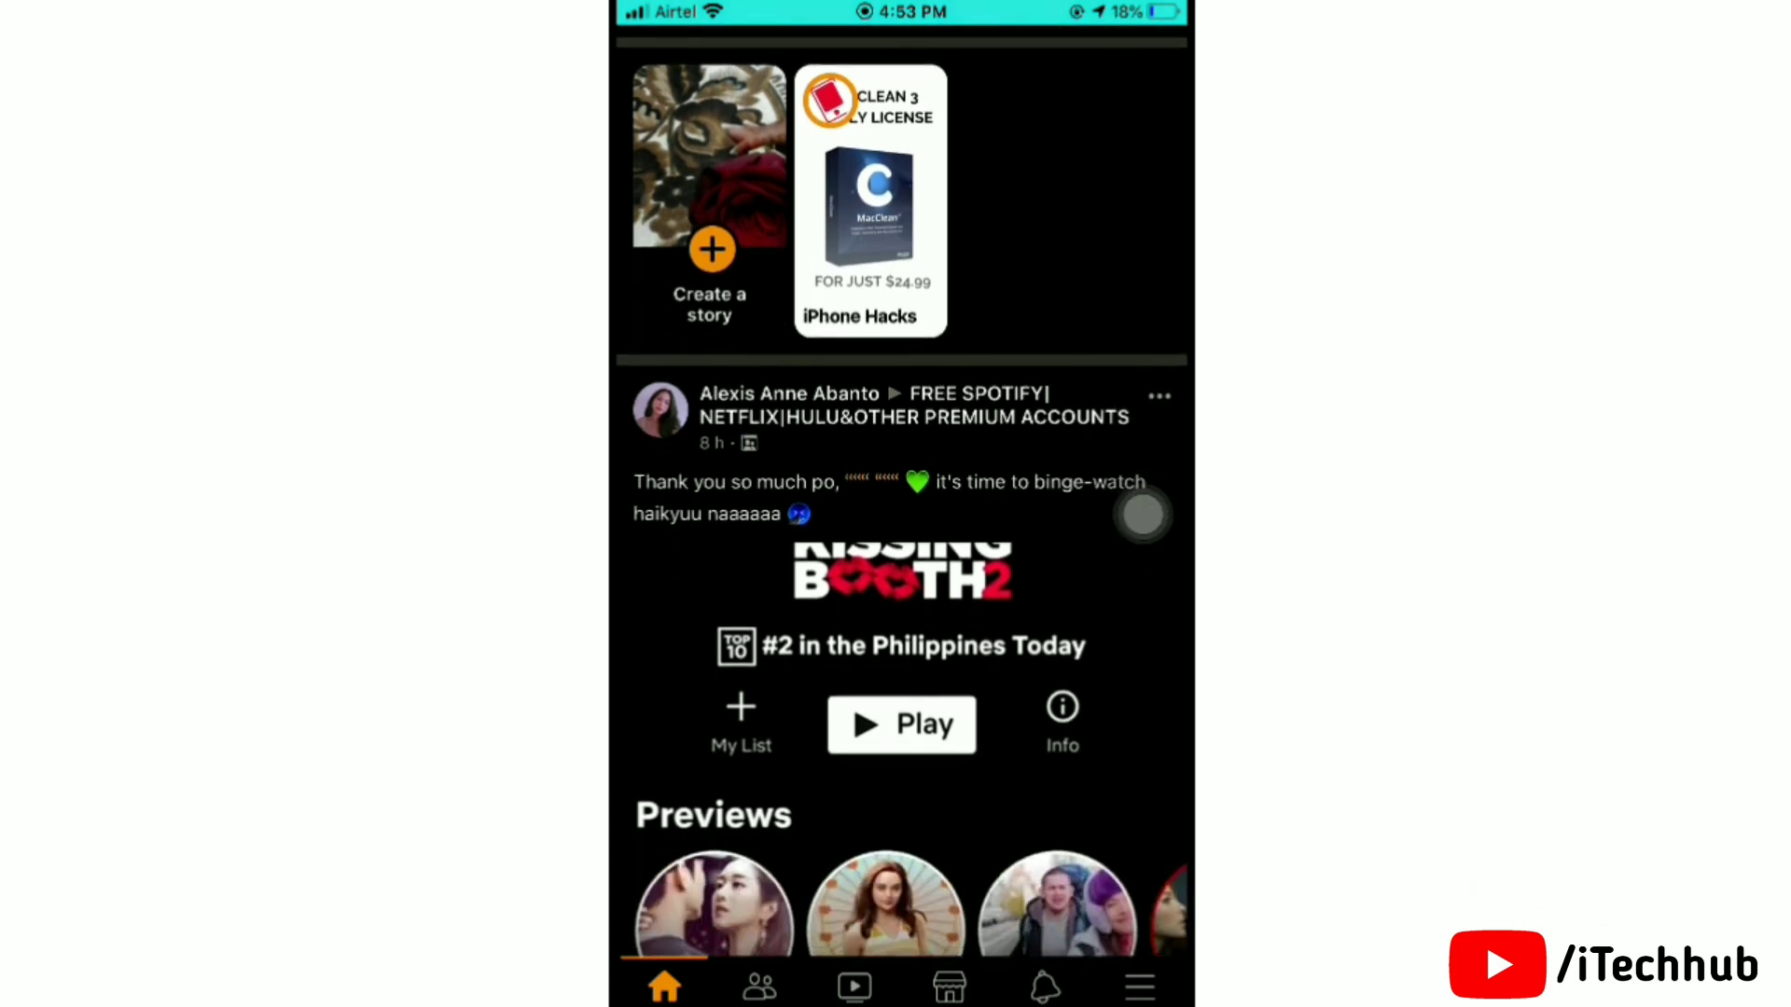
{"action": "scroll", "scroll_direction": "down", "scroll_amount": 3}
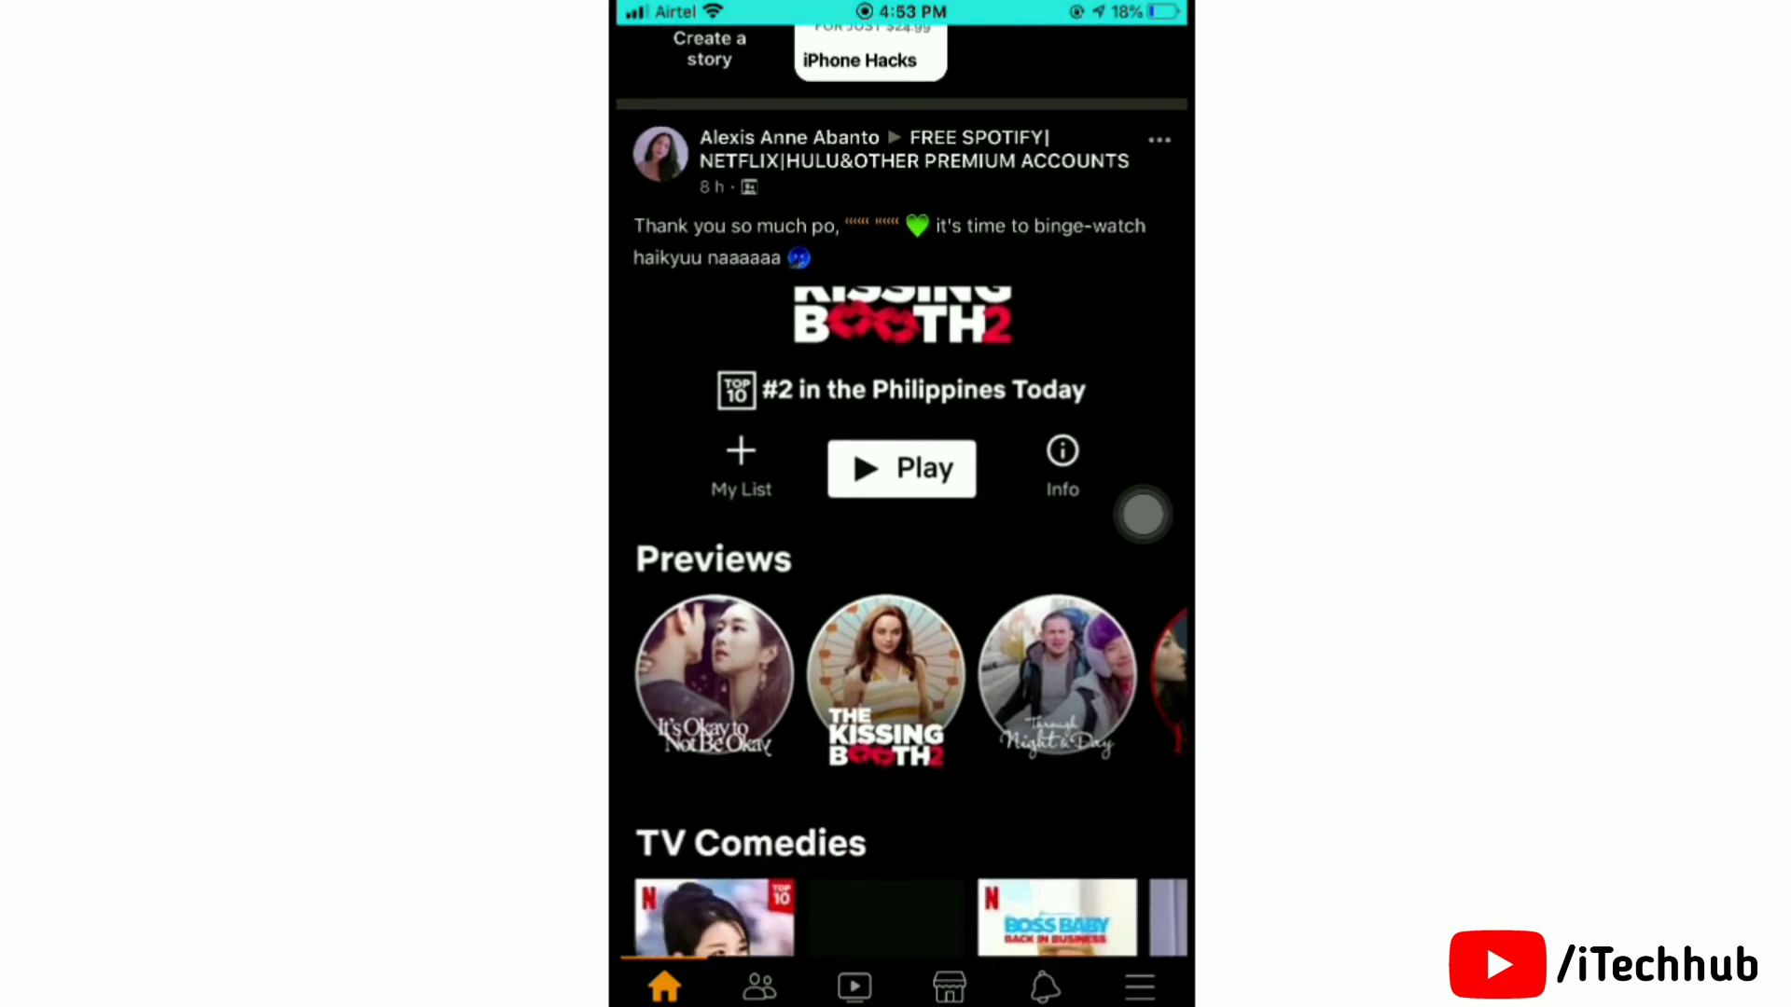
{"action": "scroll", "scroll_direction": "down", "scroll_amount": 3}
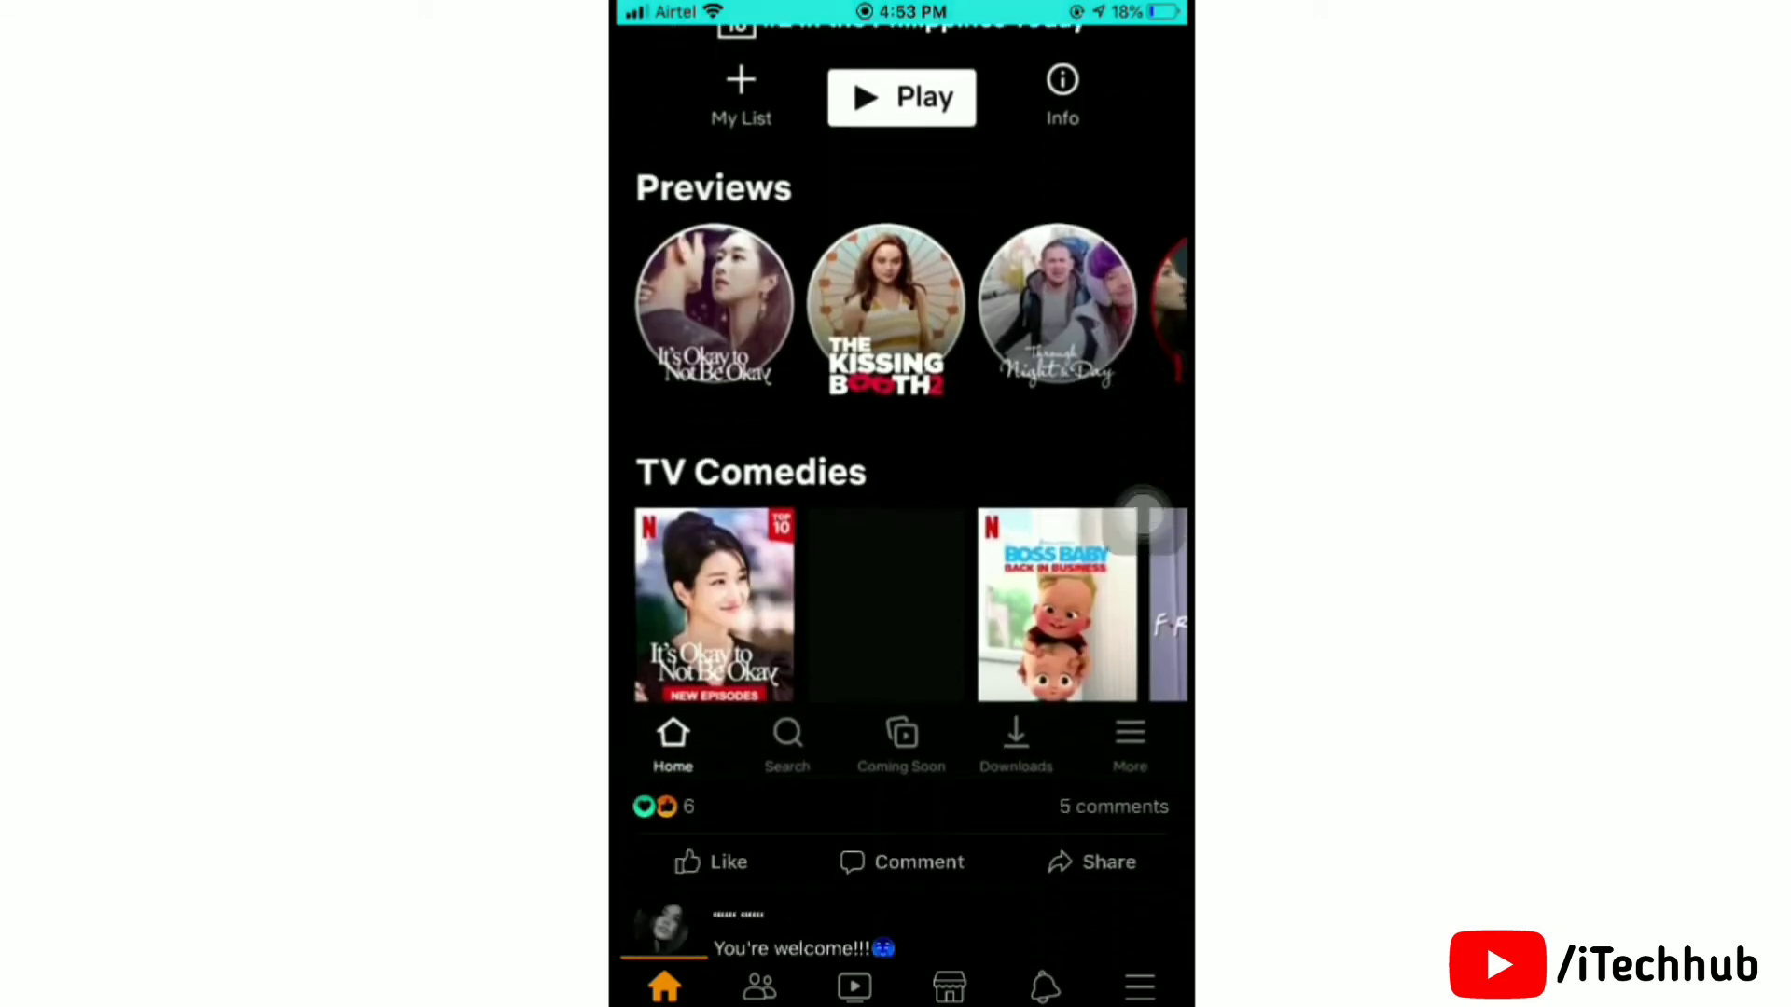